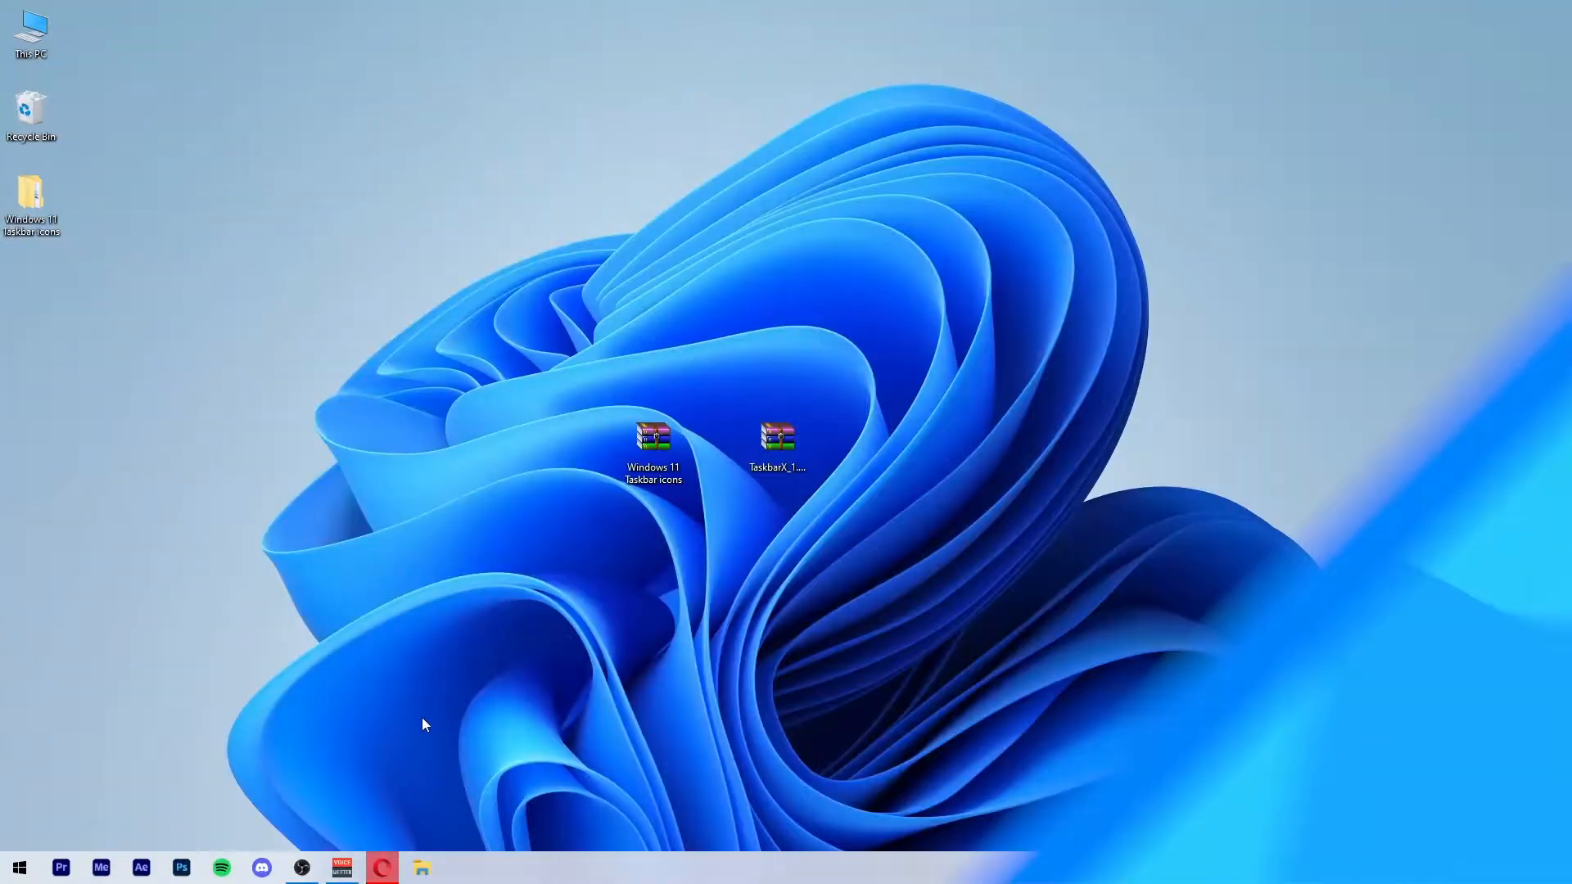
Download the TaskbarX x64 portable zip and the Windows 11 Taskbar icons archive from Google Drive.
left_click(393, 867)
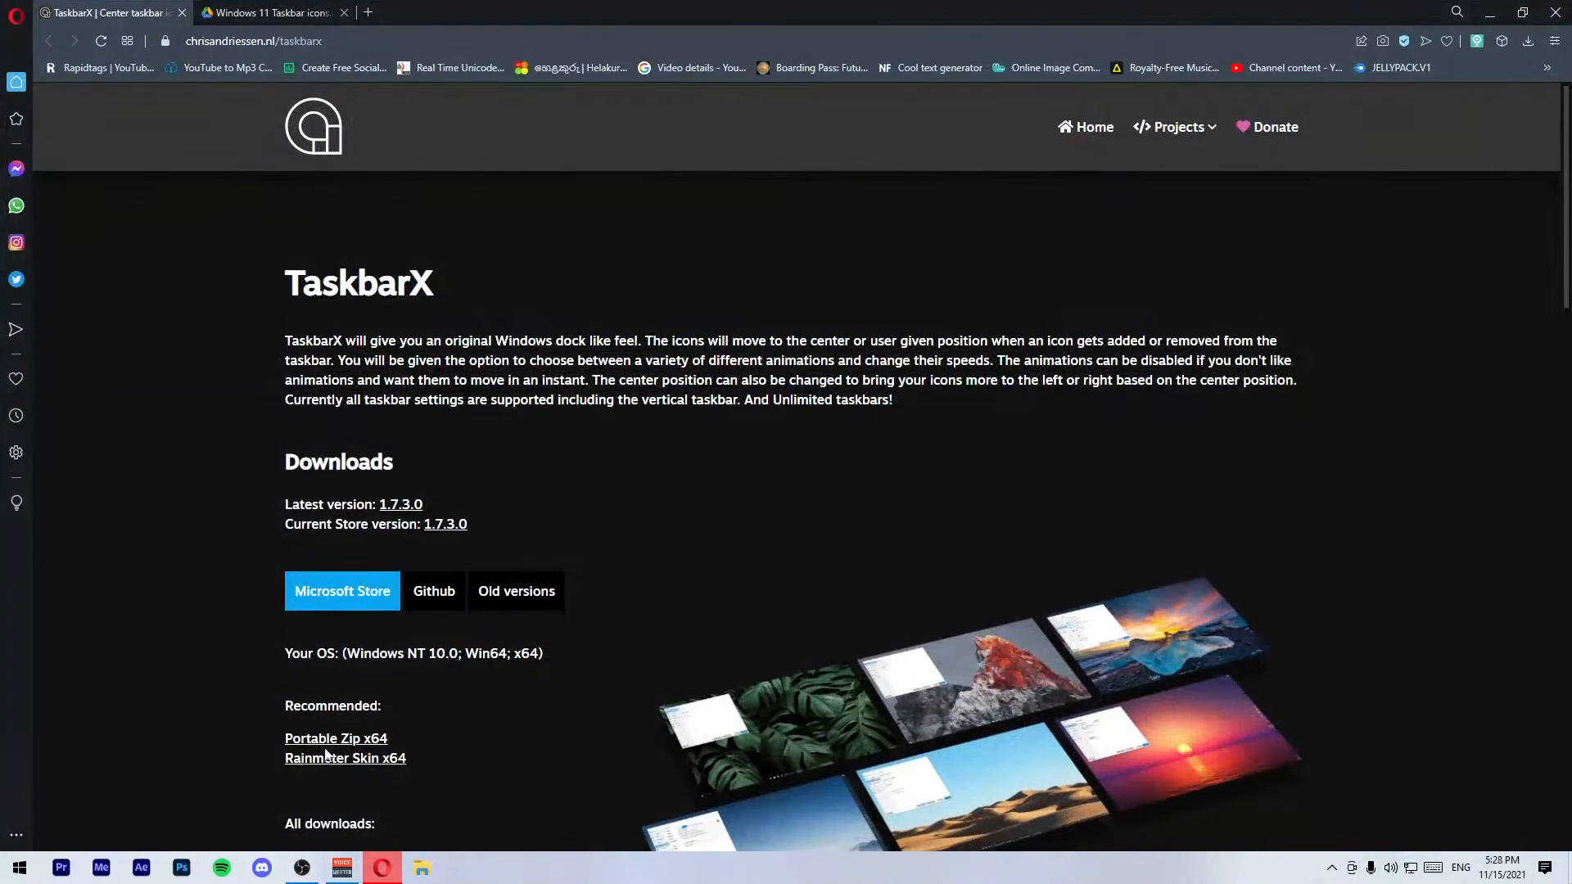
scroll("down", 3)
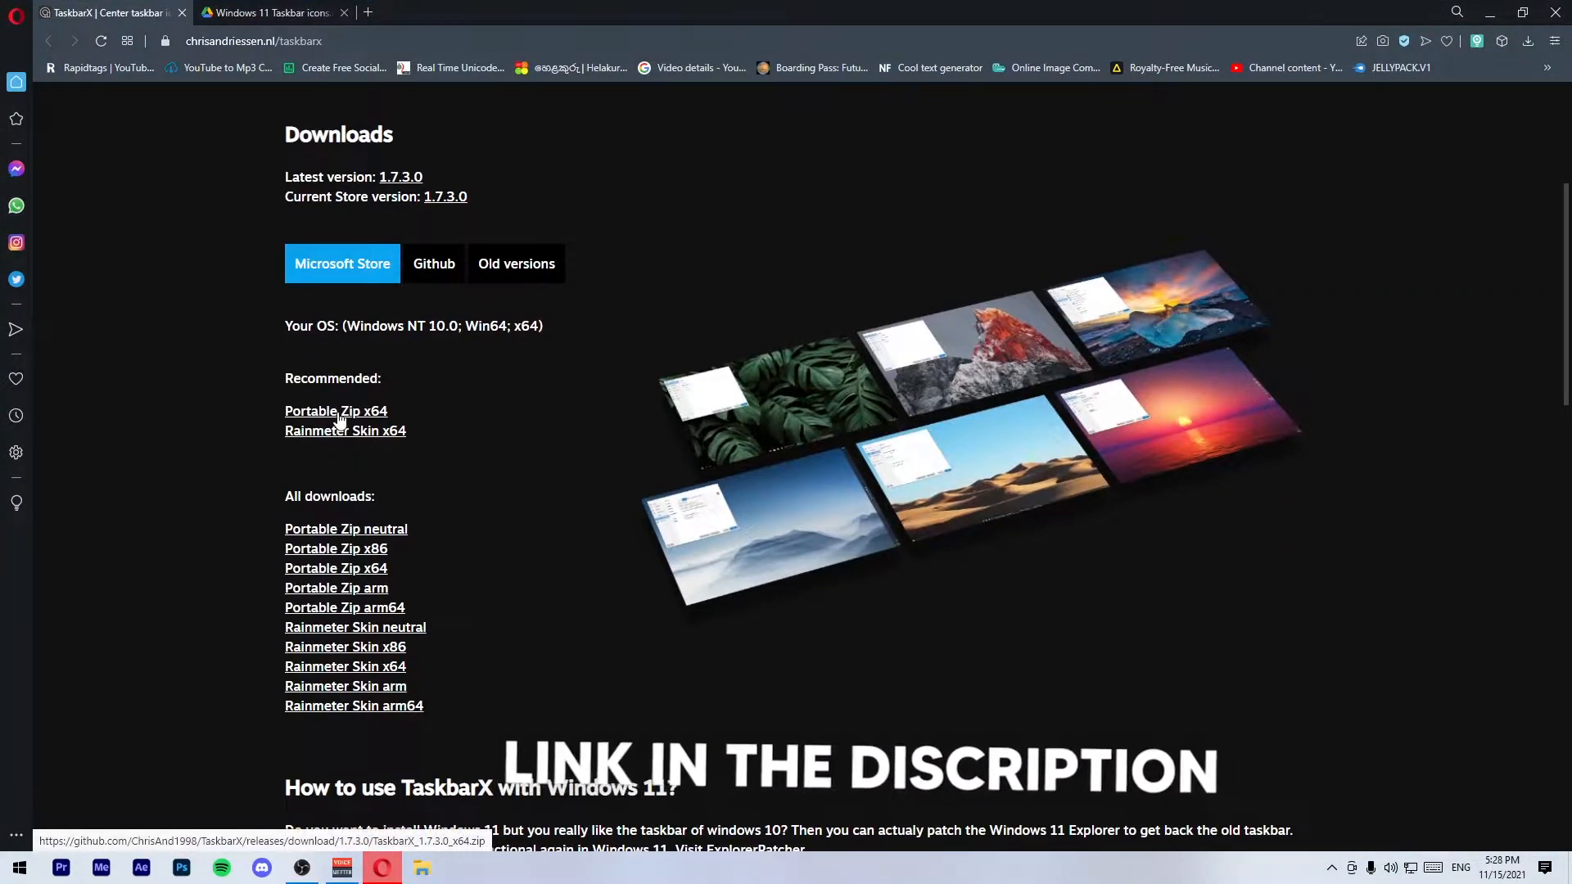
left_click(336, 411)
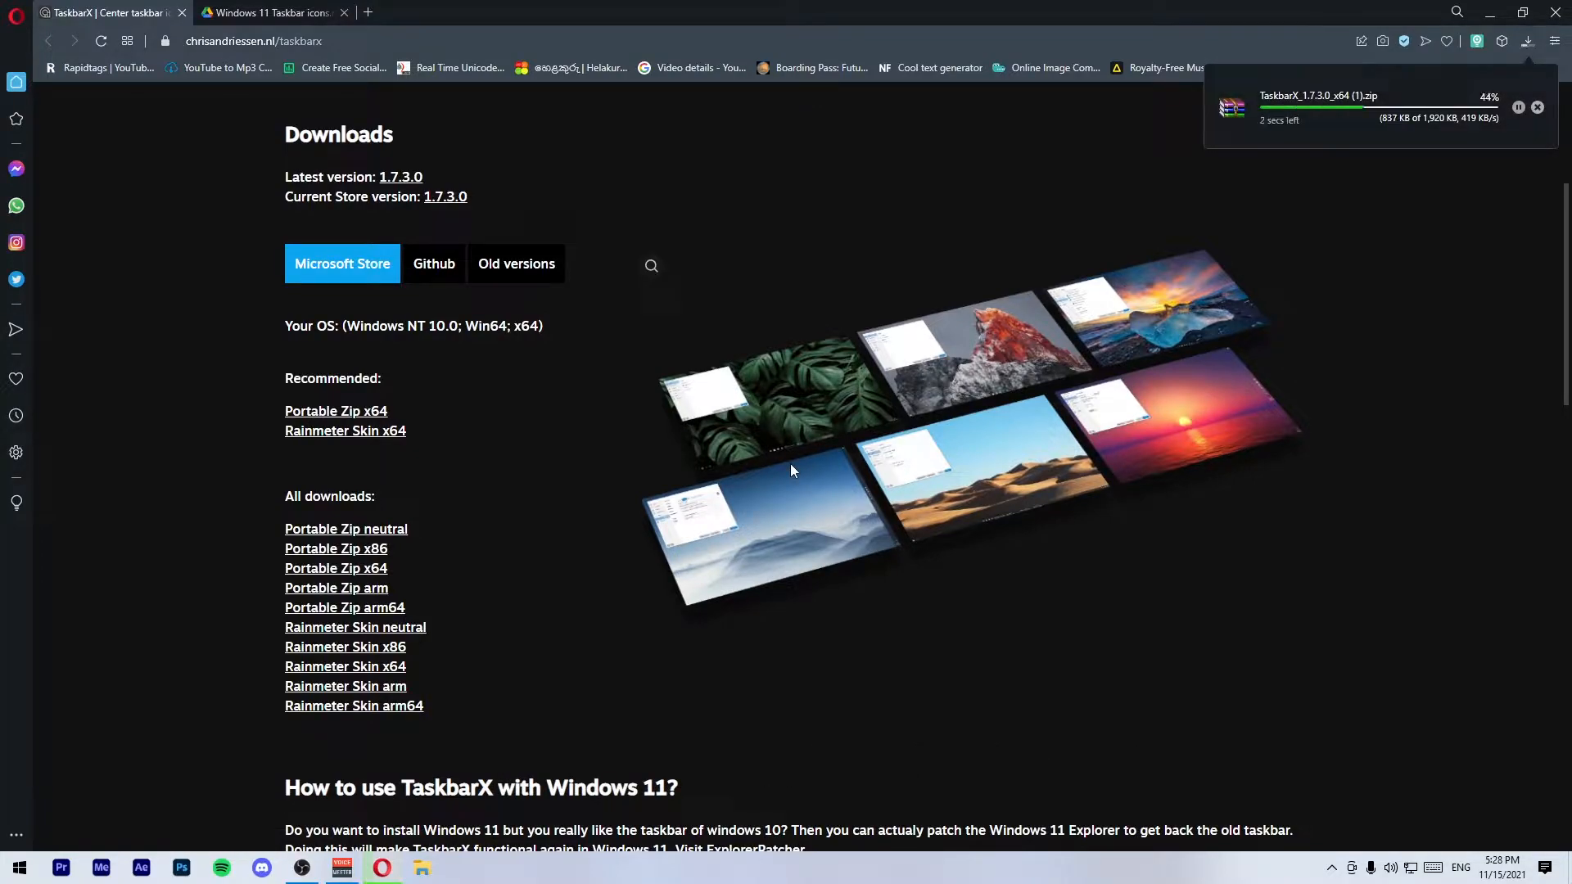
mouse_move(689, 507)
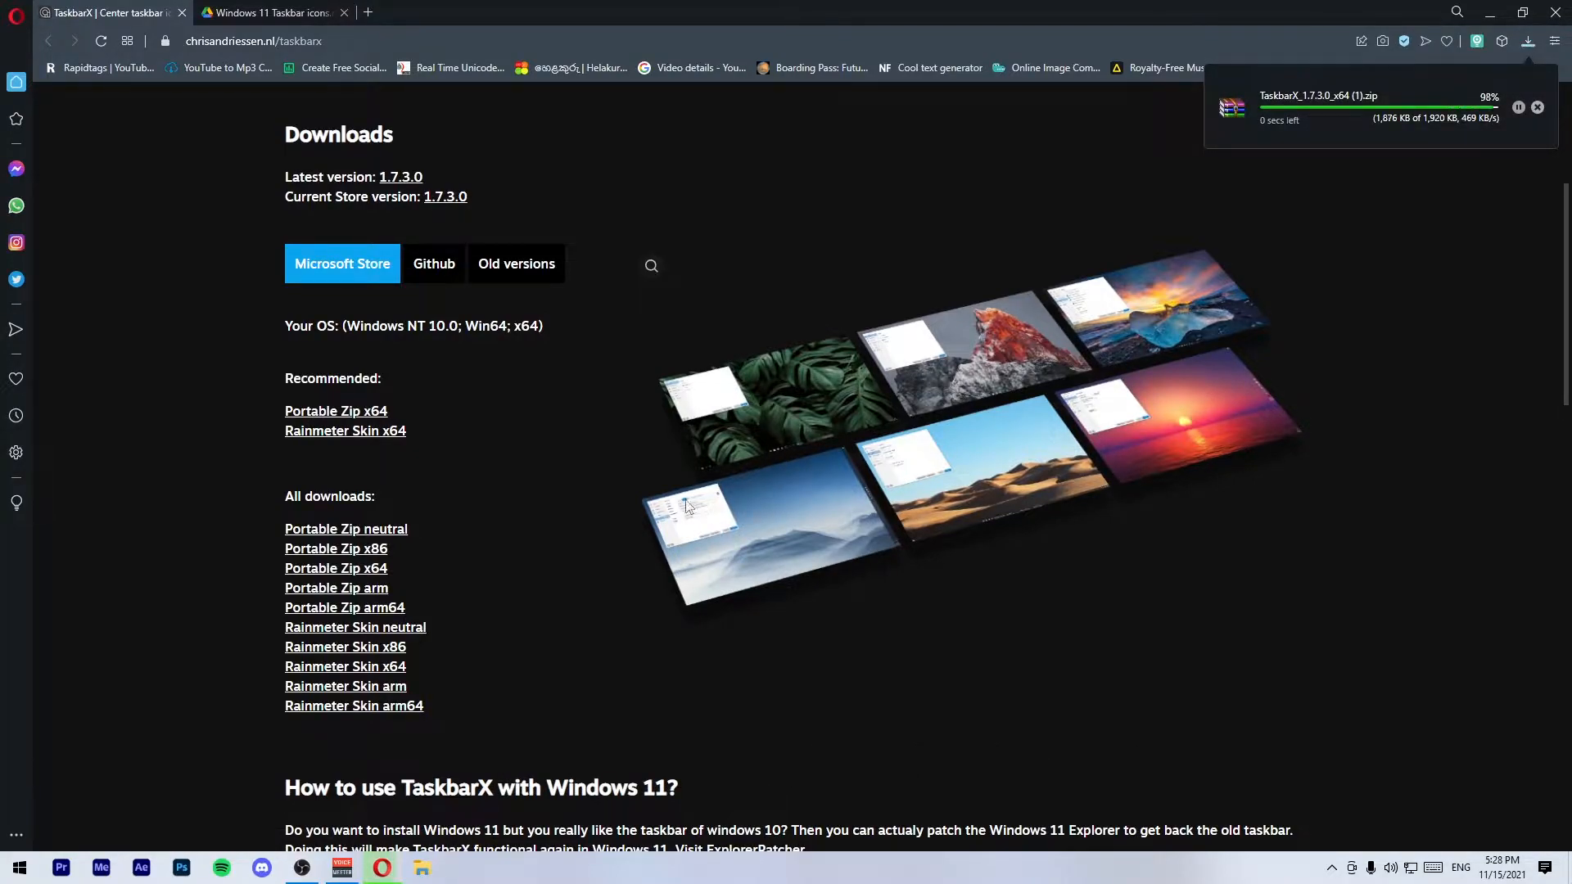
left_click(270, 13)
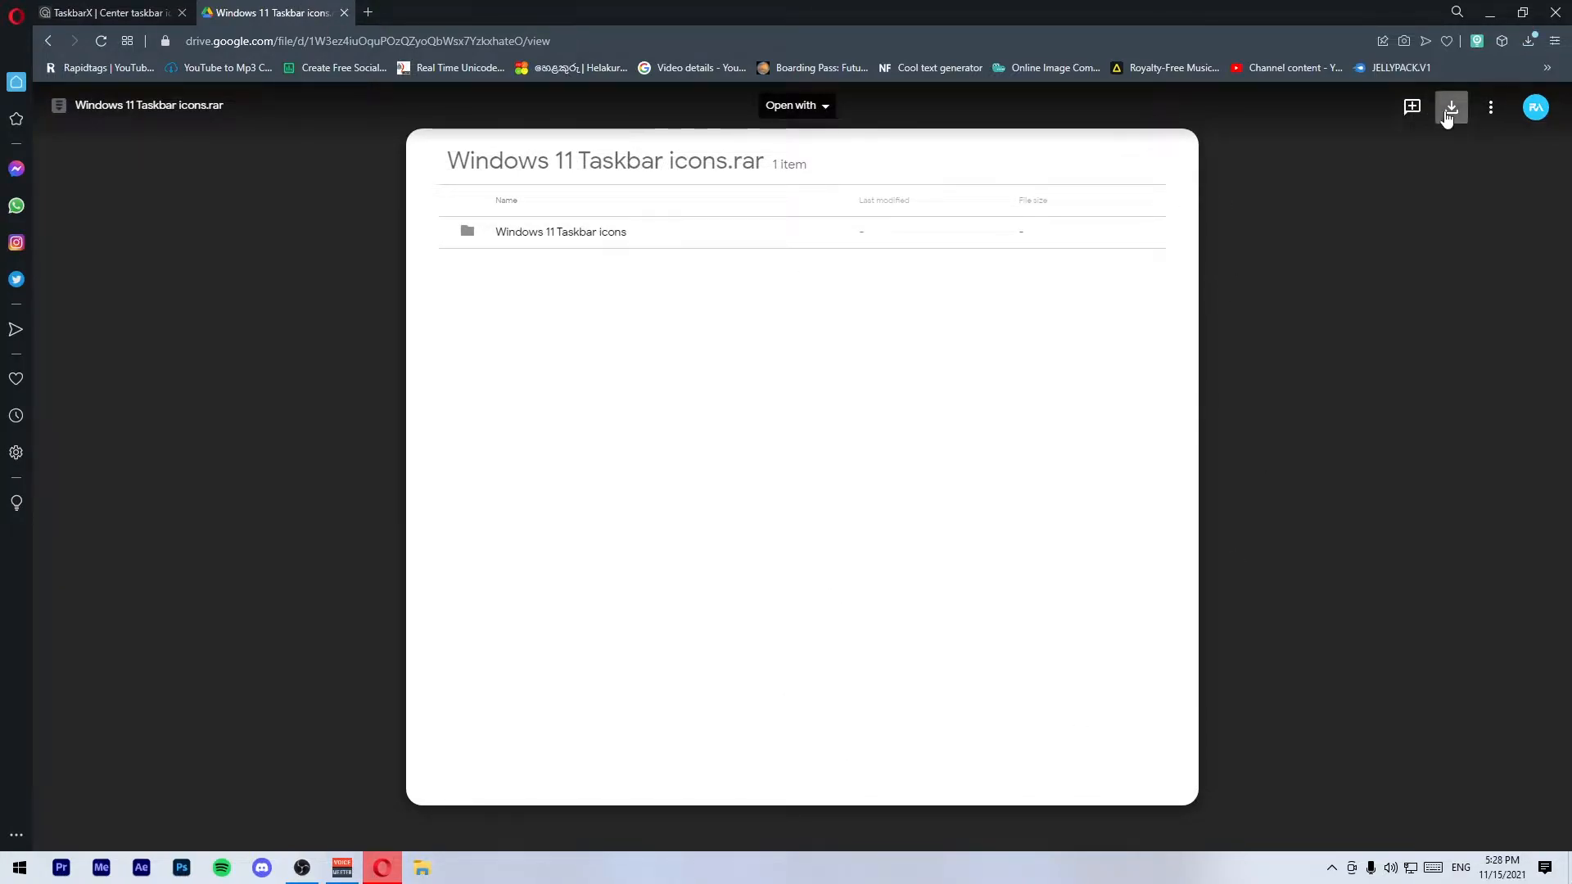
left_click(1451, 107)
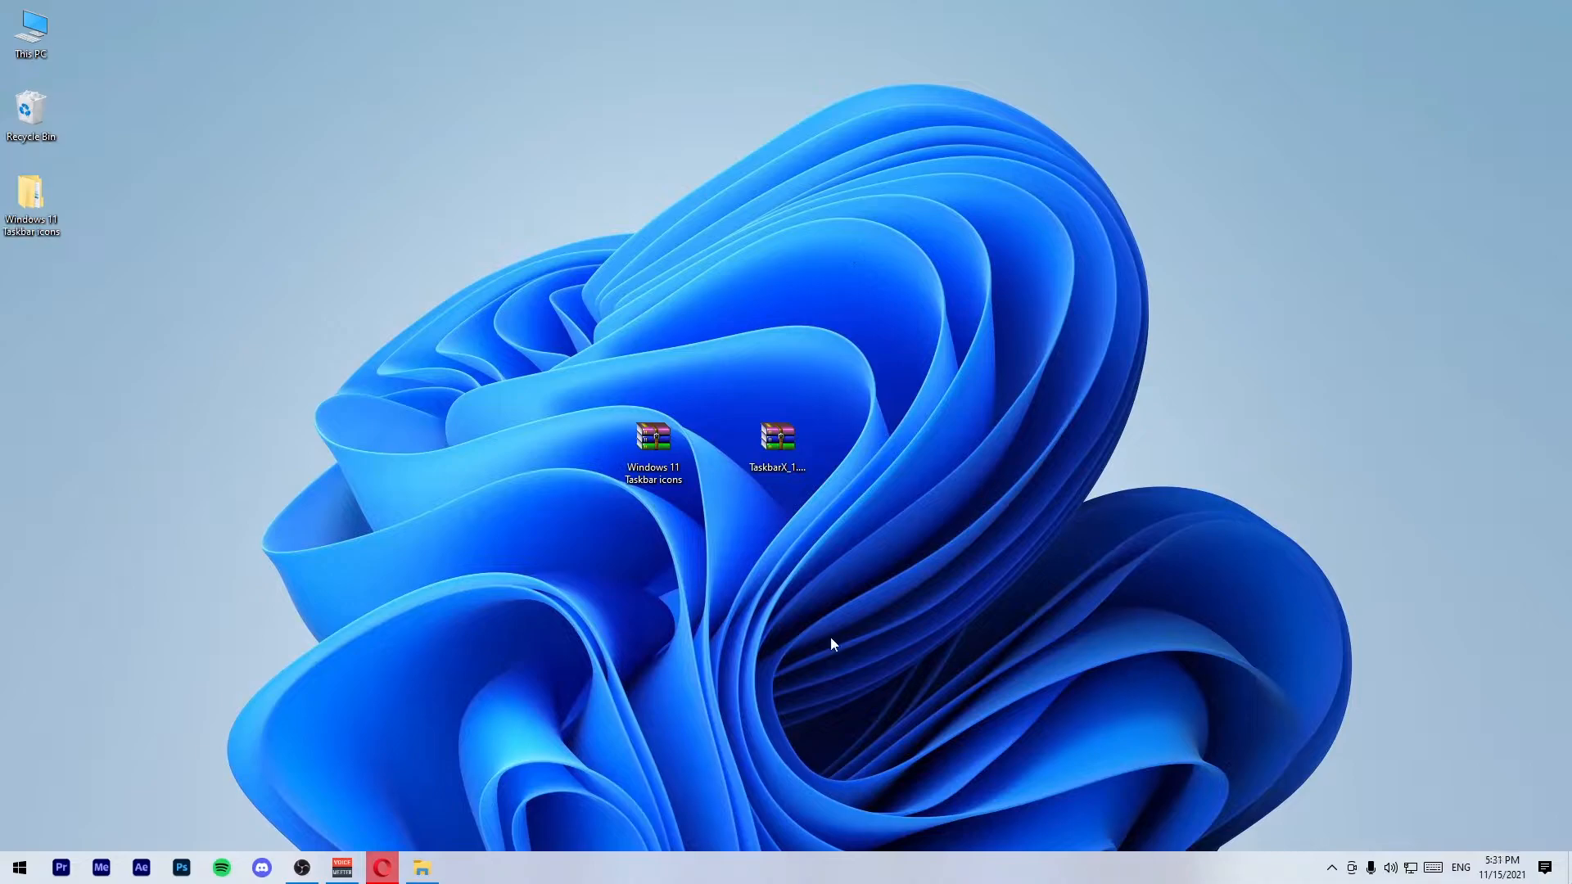
Extract the TaskbarX zip to TaskbarX_1.7.3.0_x64 and run TaskbarX.exe to center the icons.
right_click(778, 443)
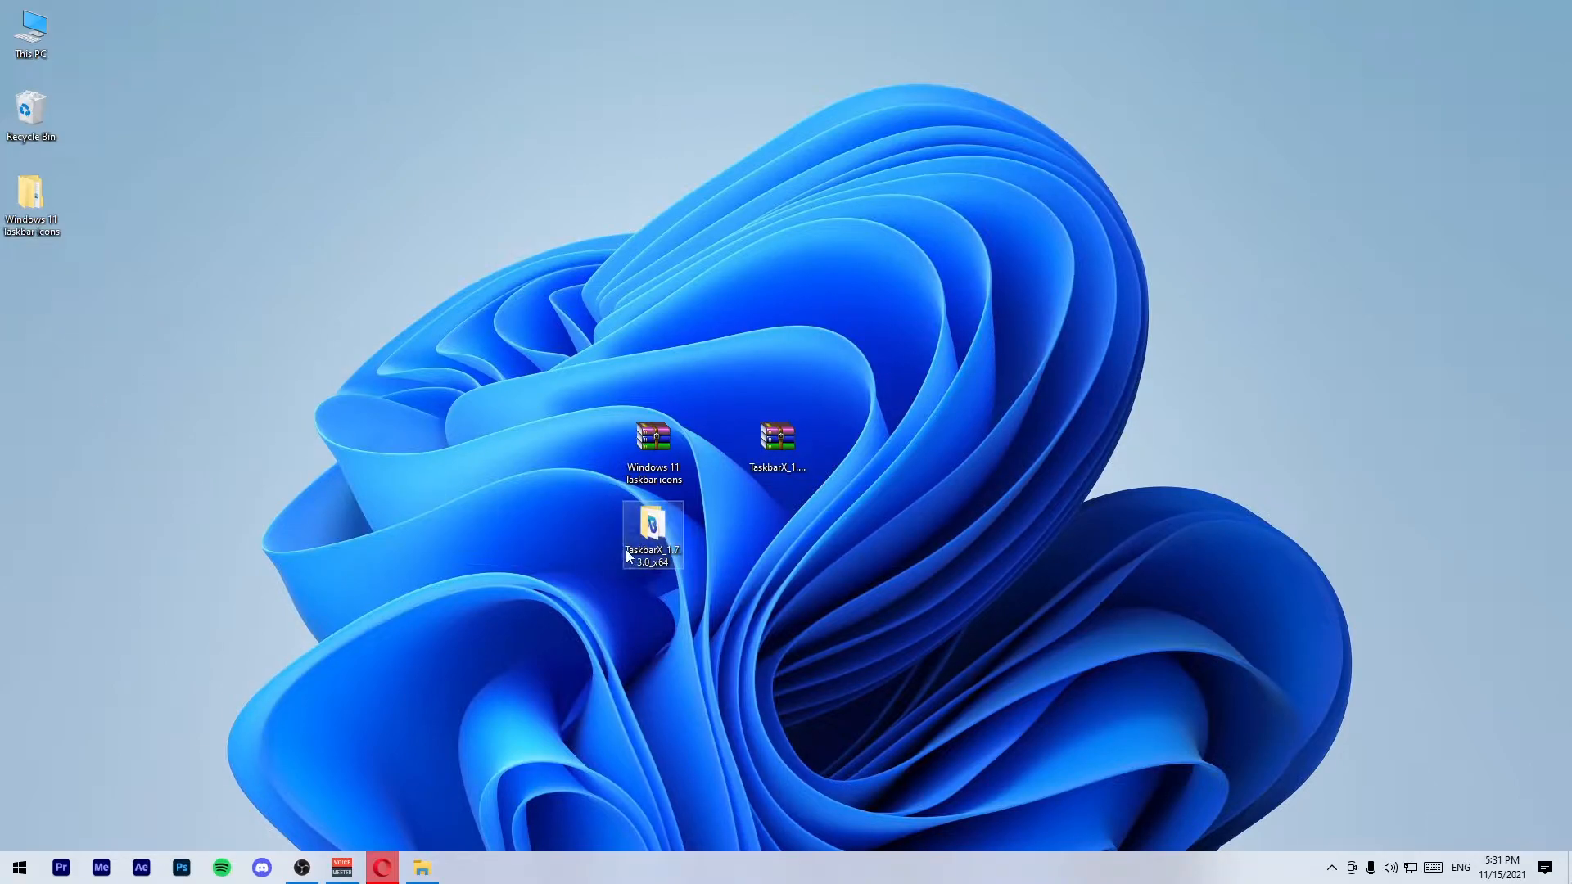
double_click(649, 530)
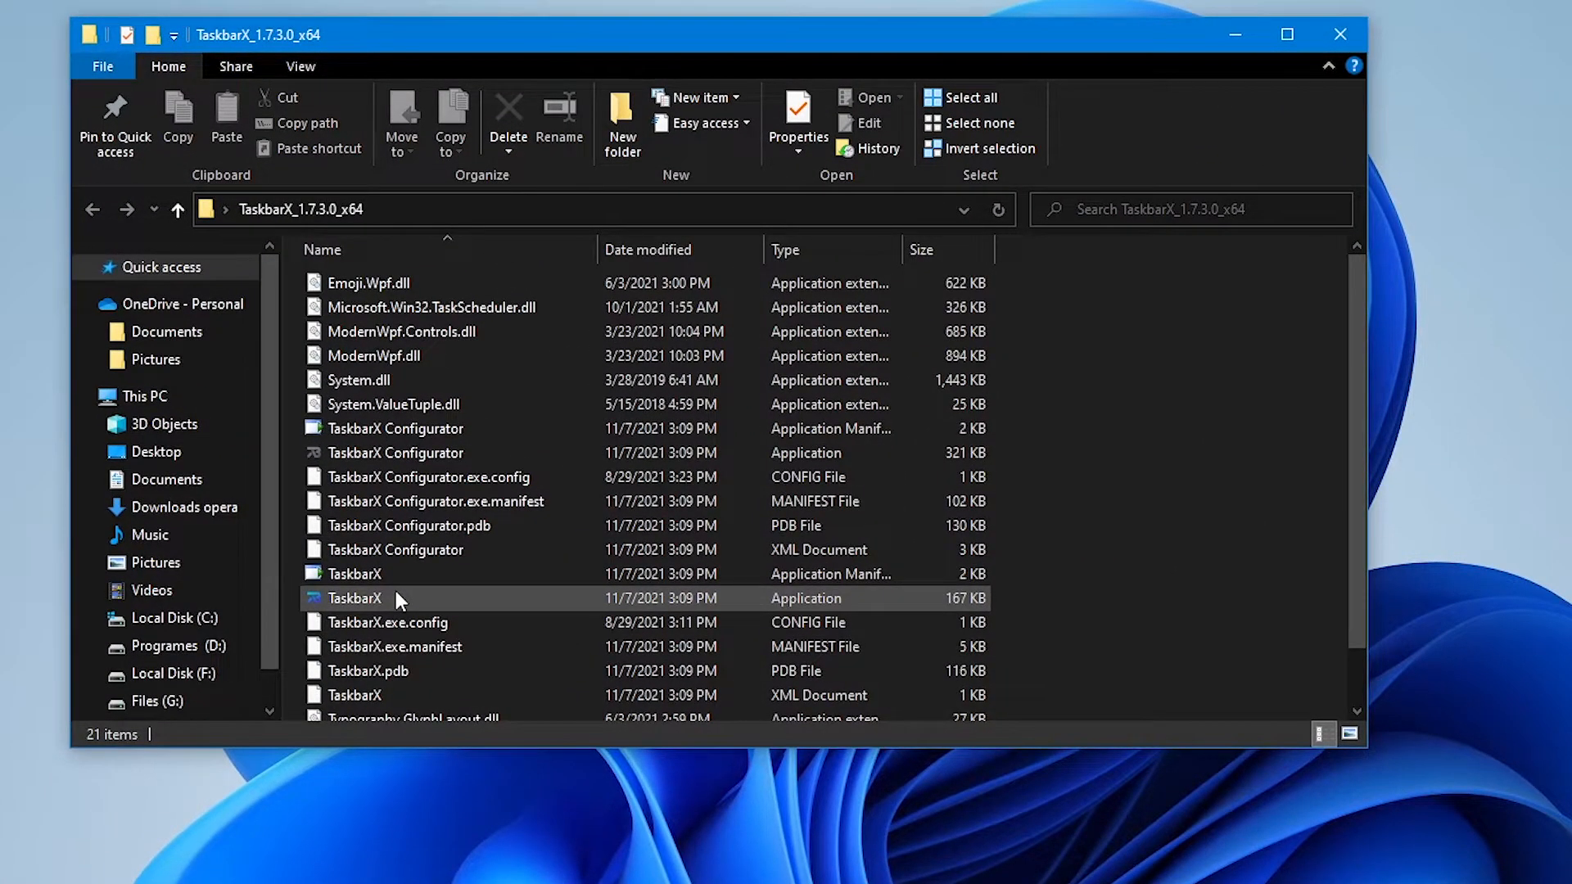
double_click(355, 597)
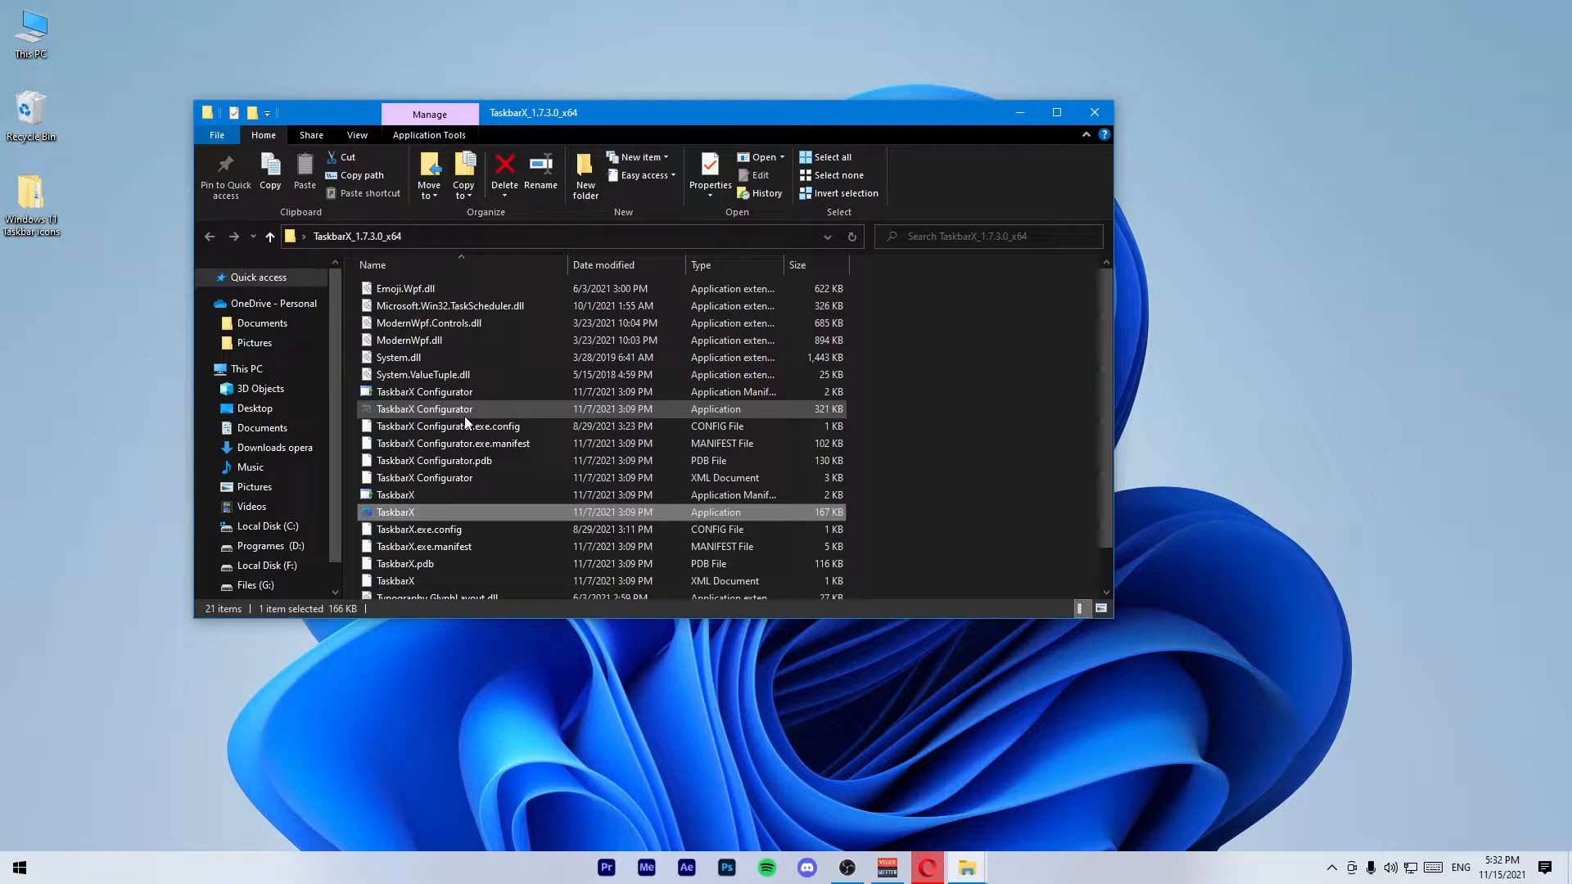
Run TaskbarX Configurator, apply hiding both Start buttons, and close it.
double_click(424, 409)
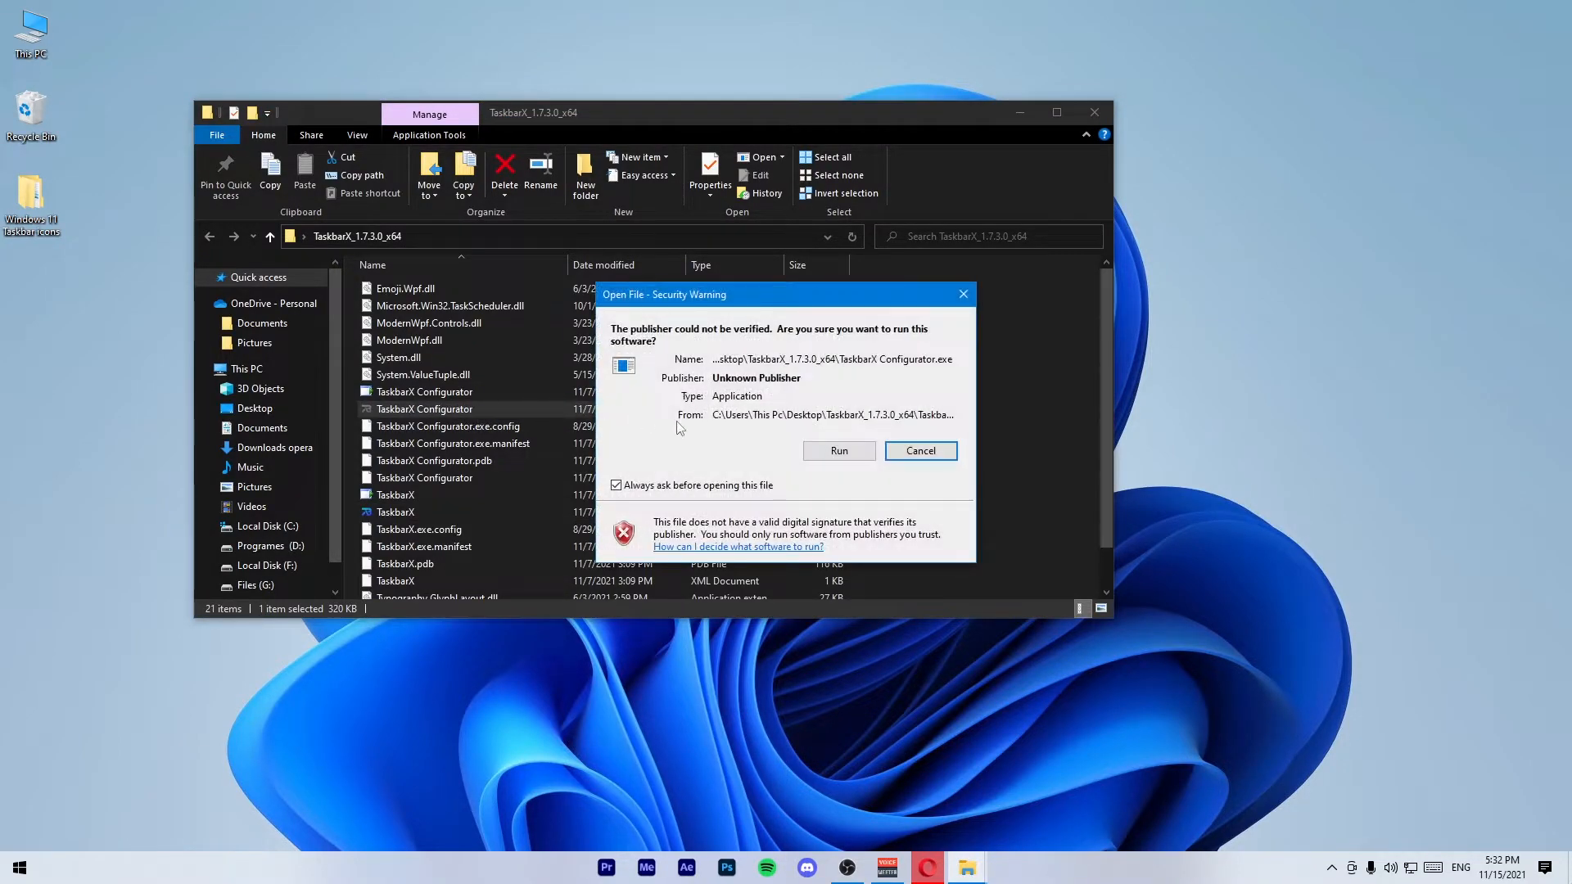
left_click(839, 450)
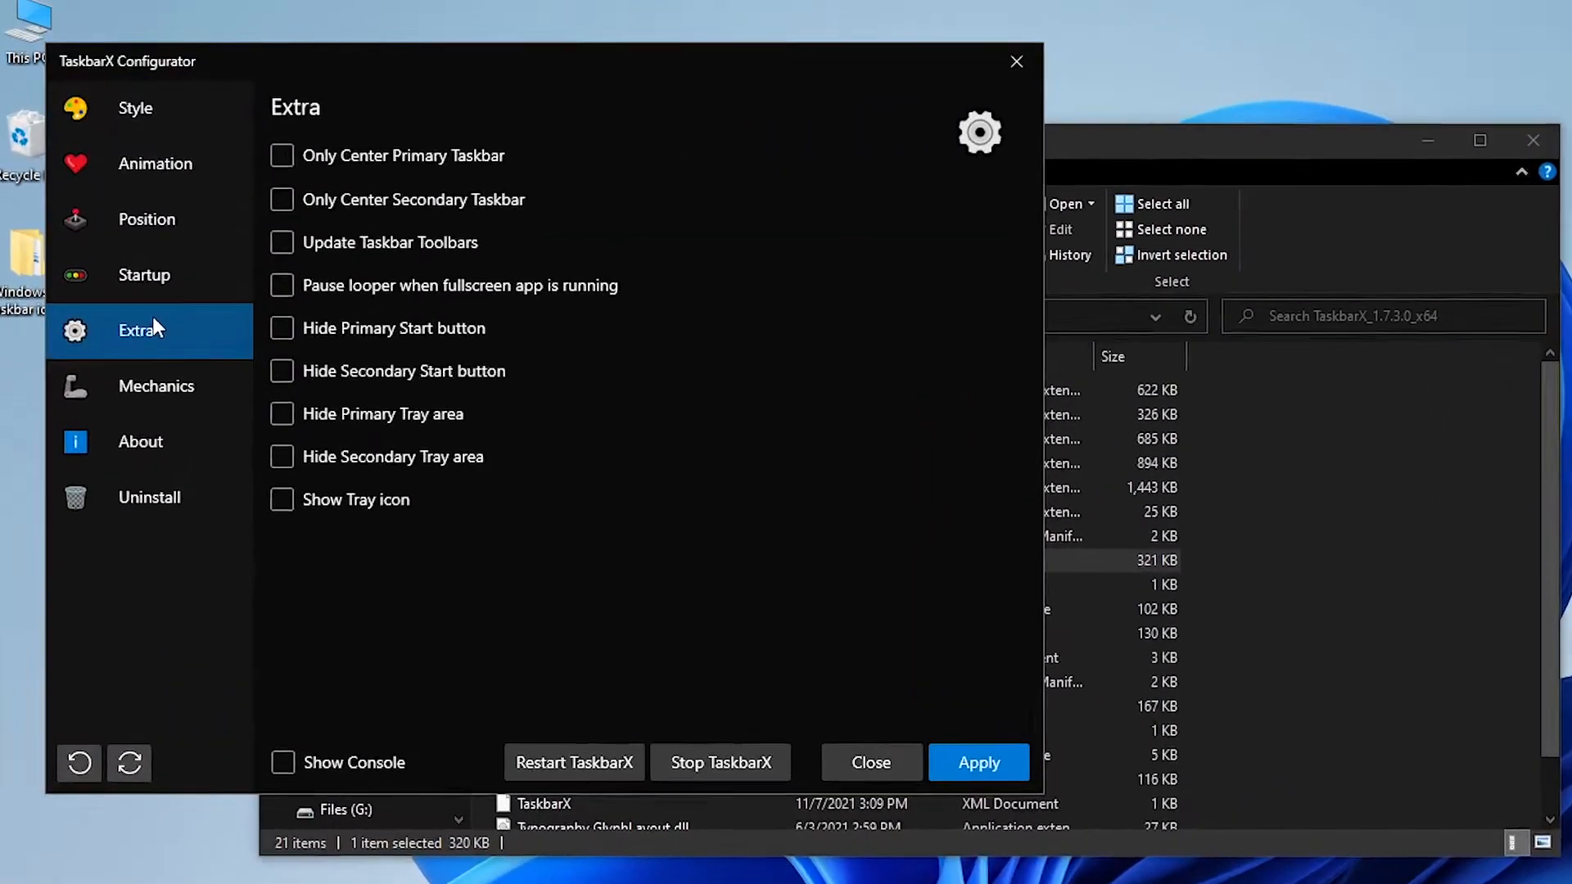
mouse_move(287, 337)
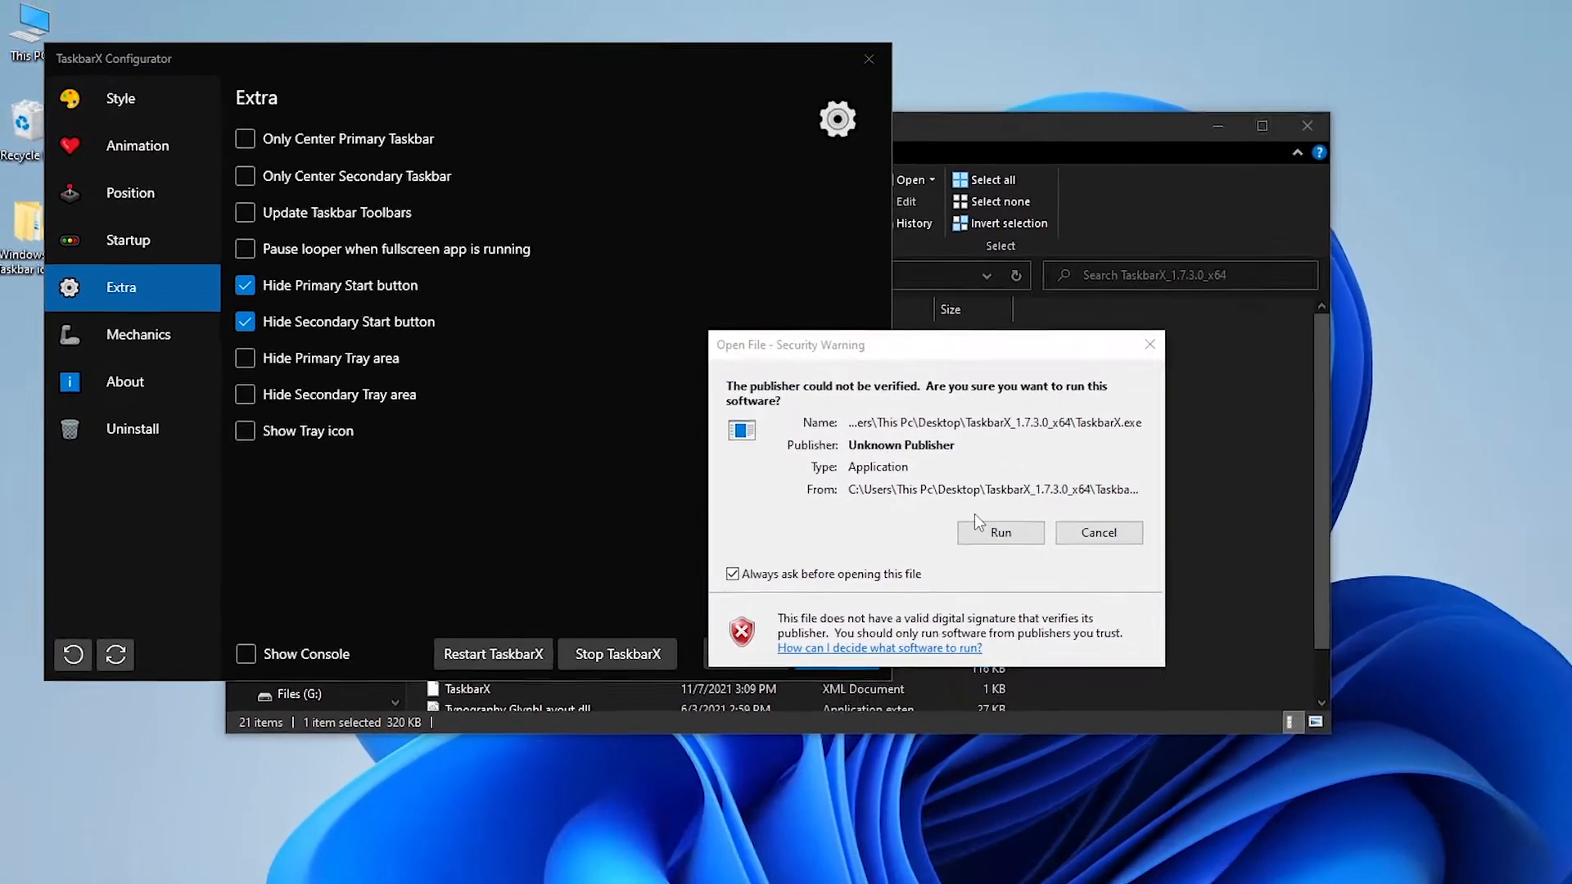
left_click(1001, 533)
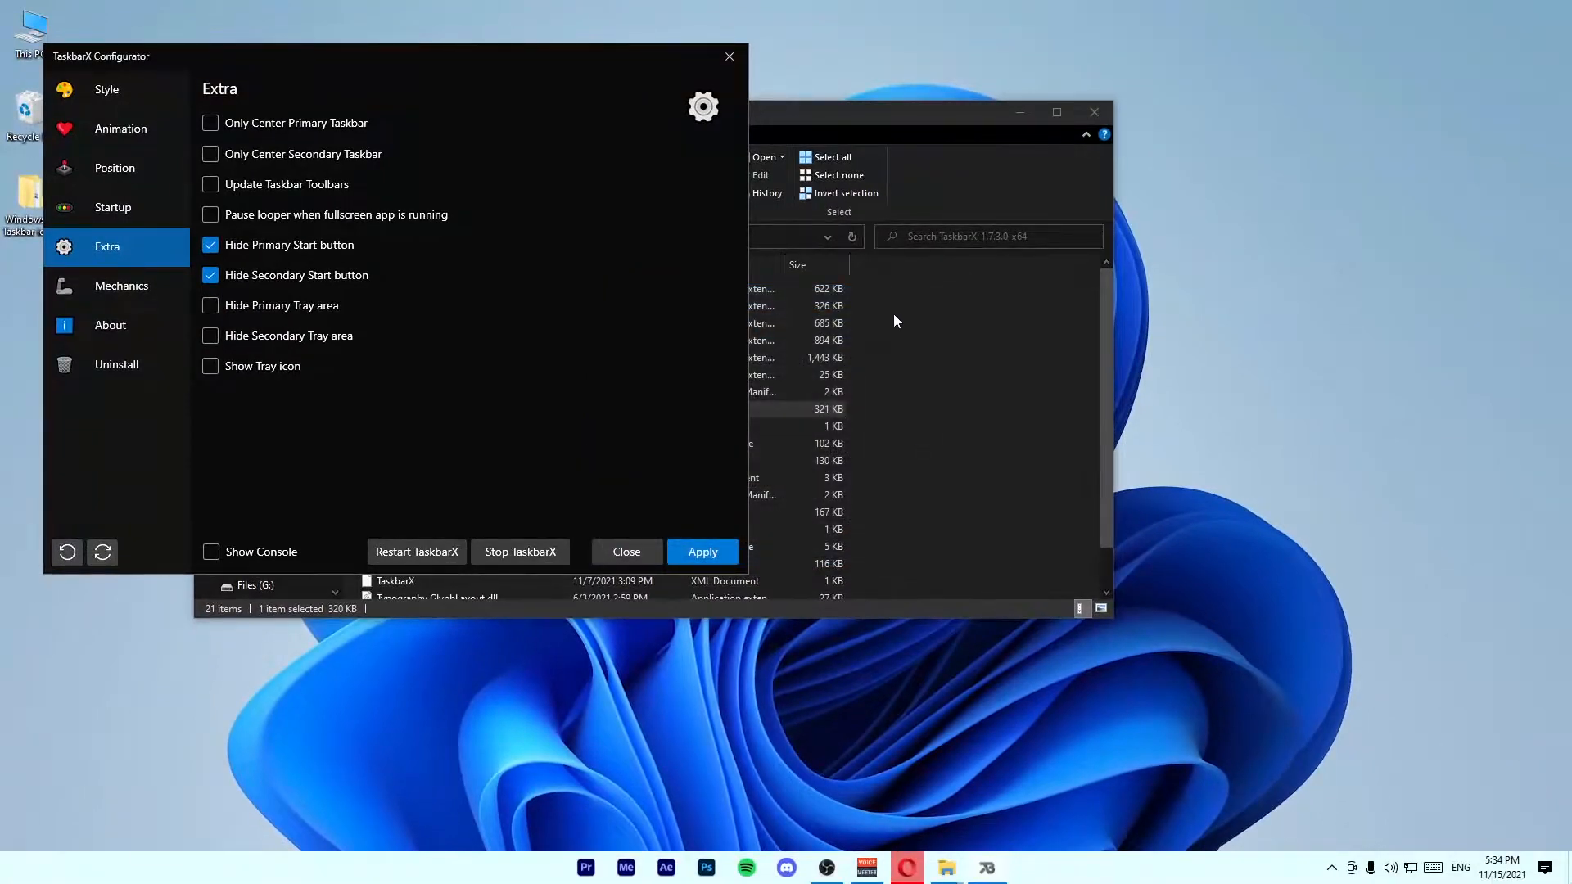
left_click(626, 552)
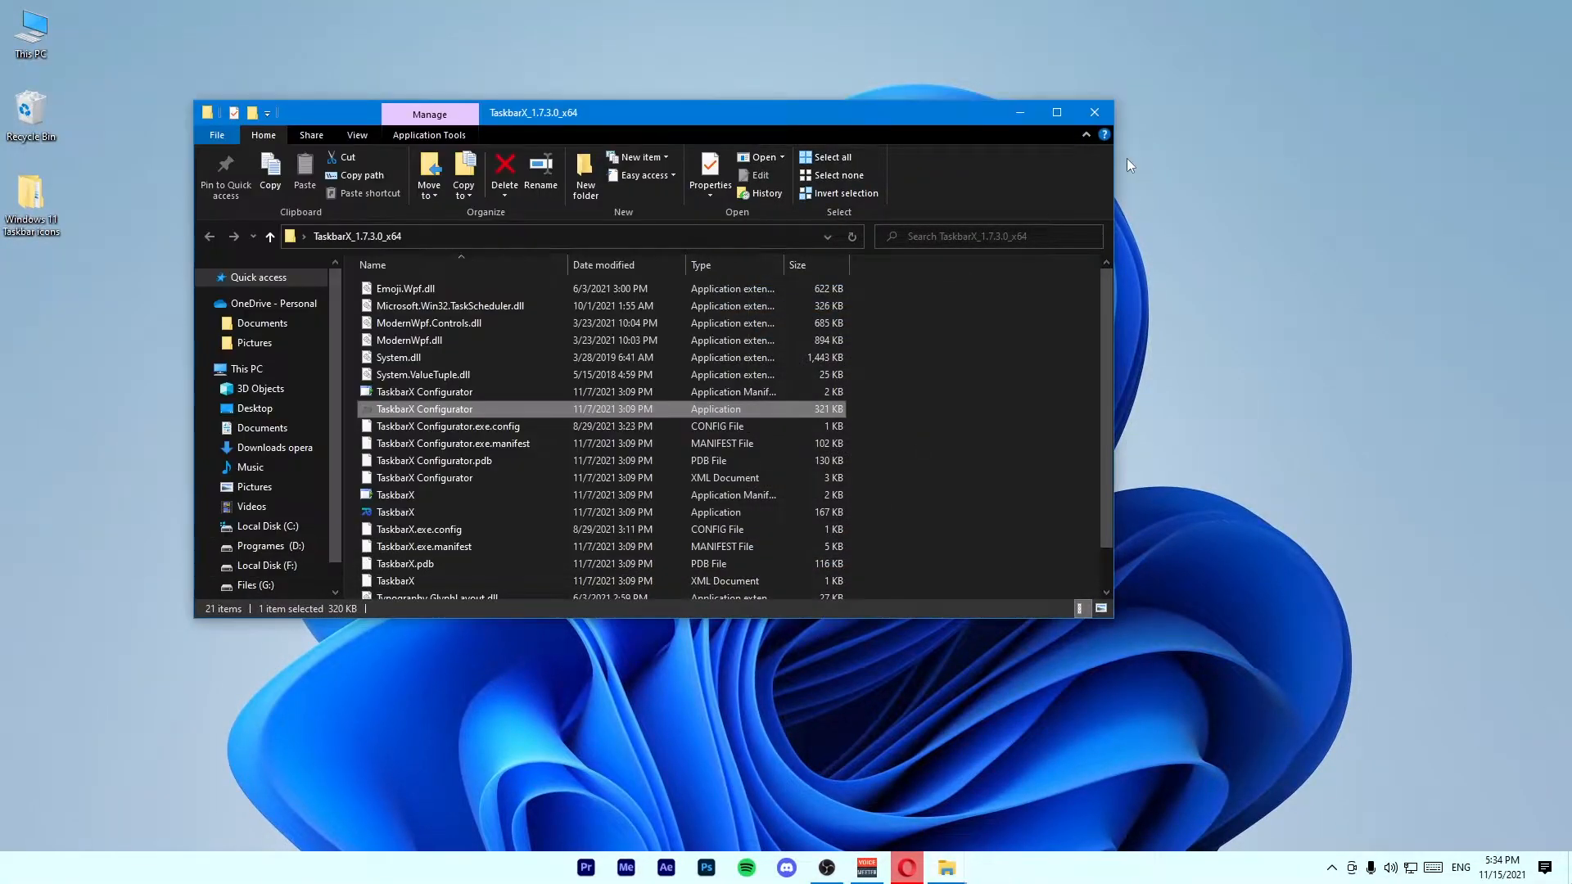
Pin the custom Start shortcut from Start Menu Folder to the taskbar.
left_click(1094, 112)
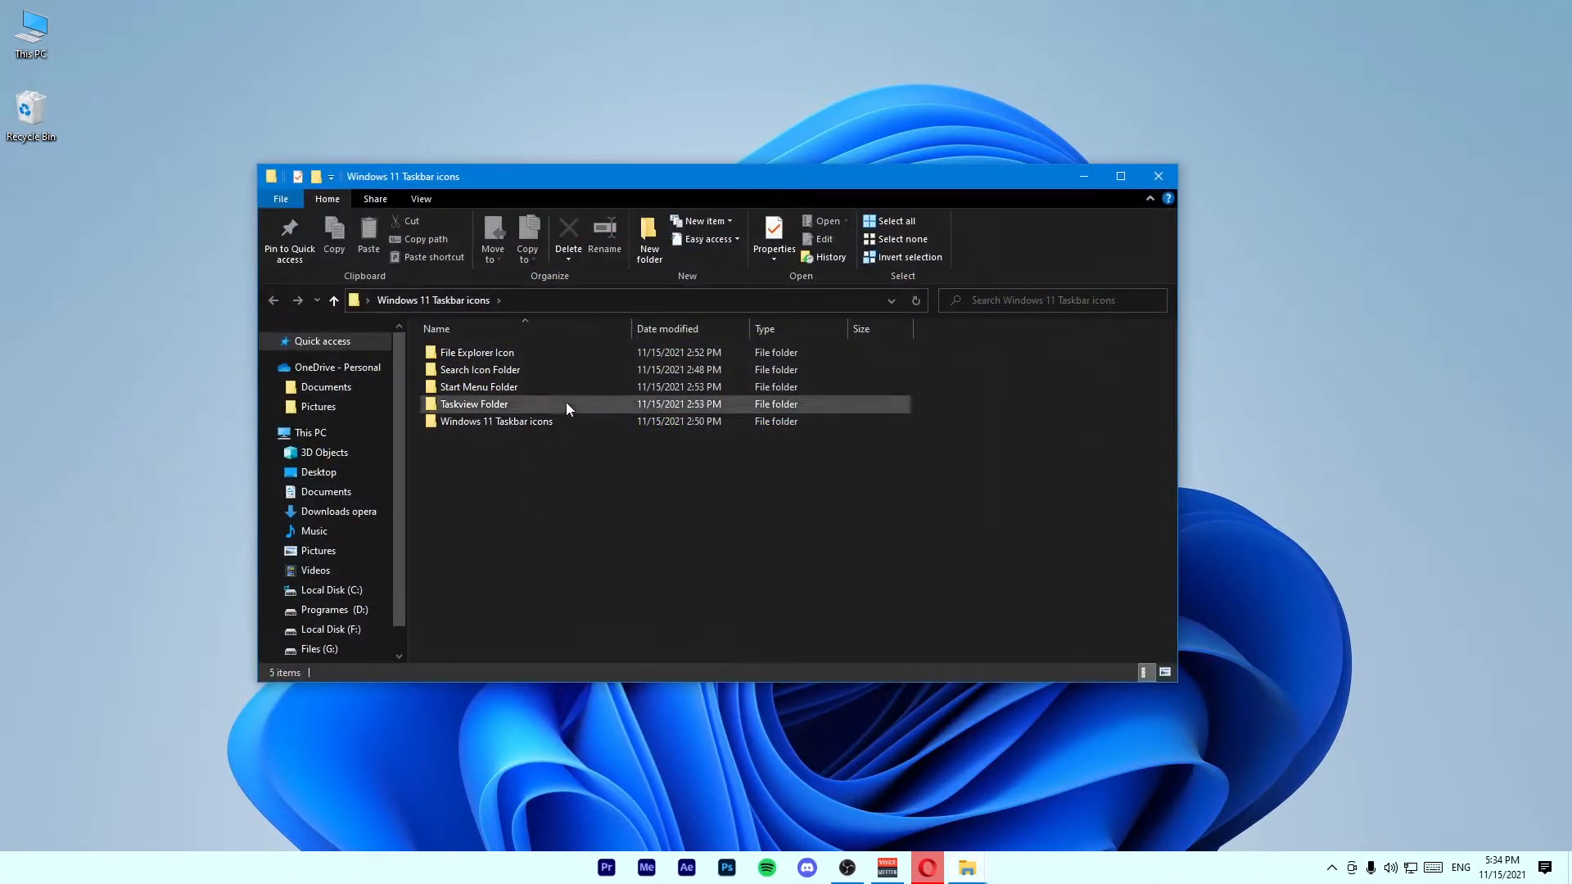
double_click(478, 386)
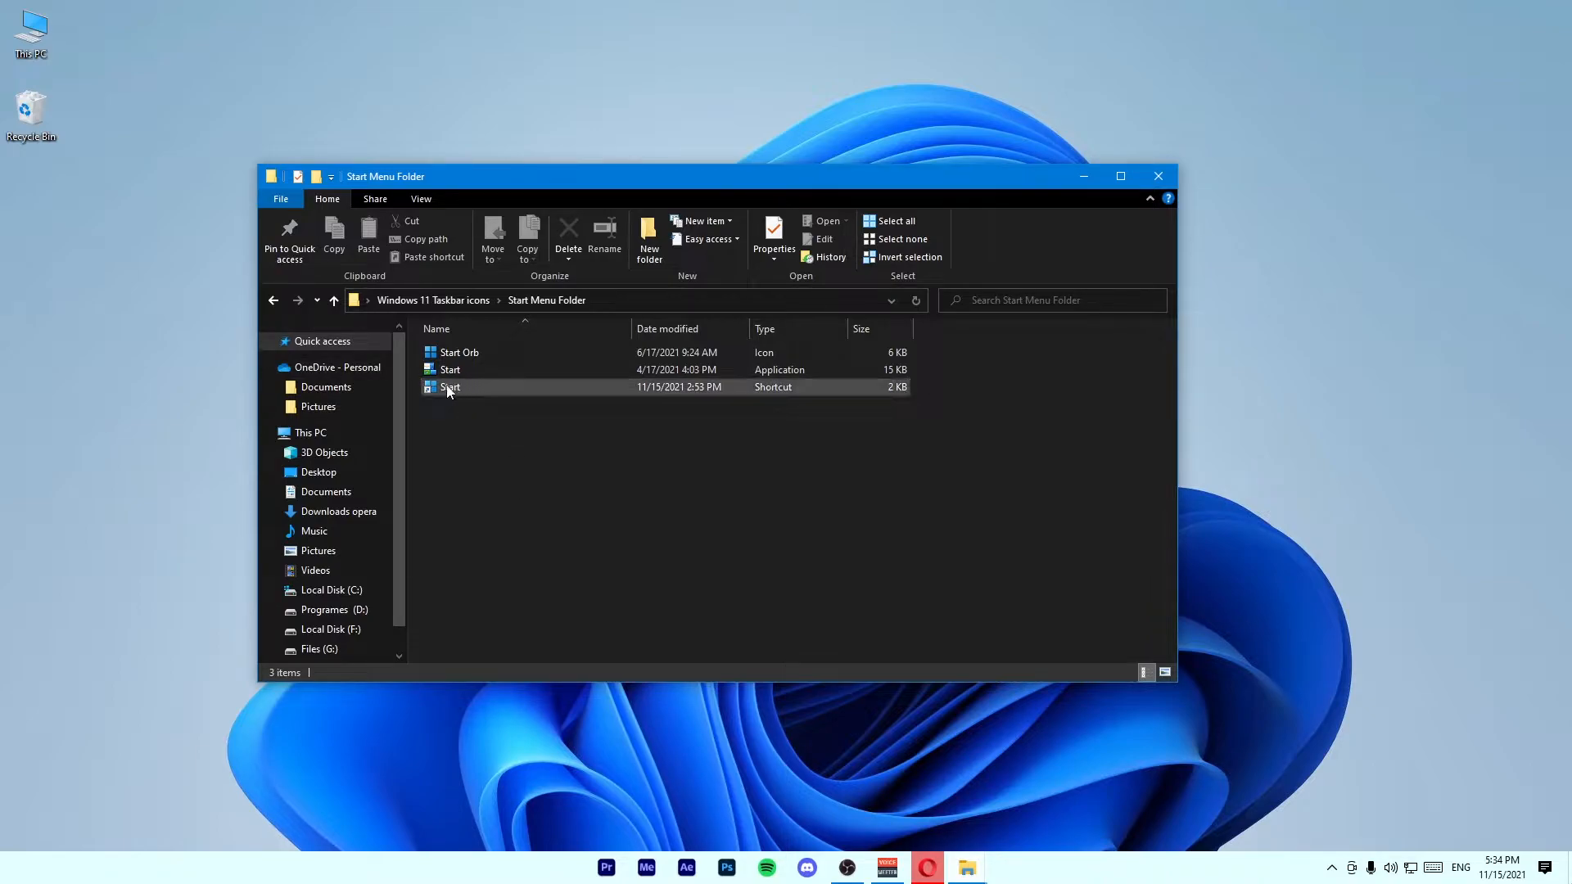
left_click(451, 387)
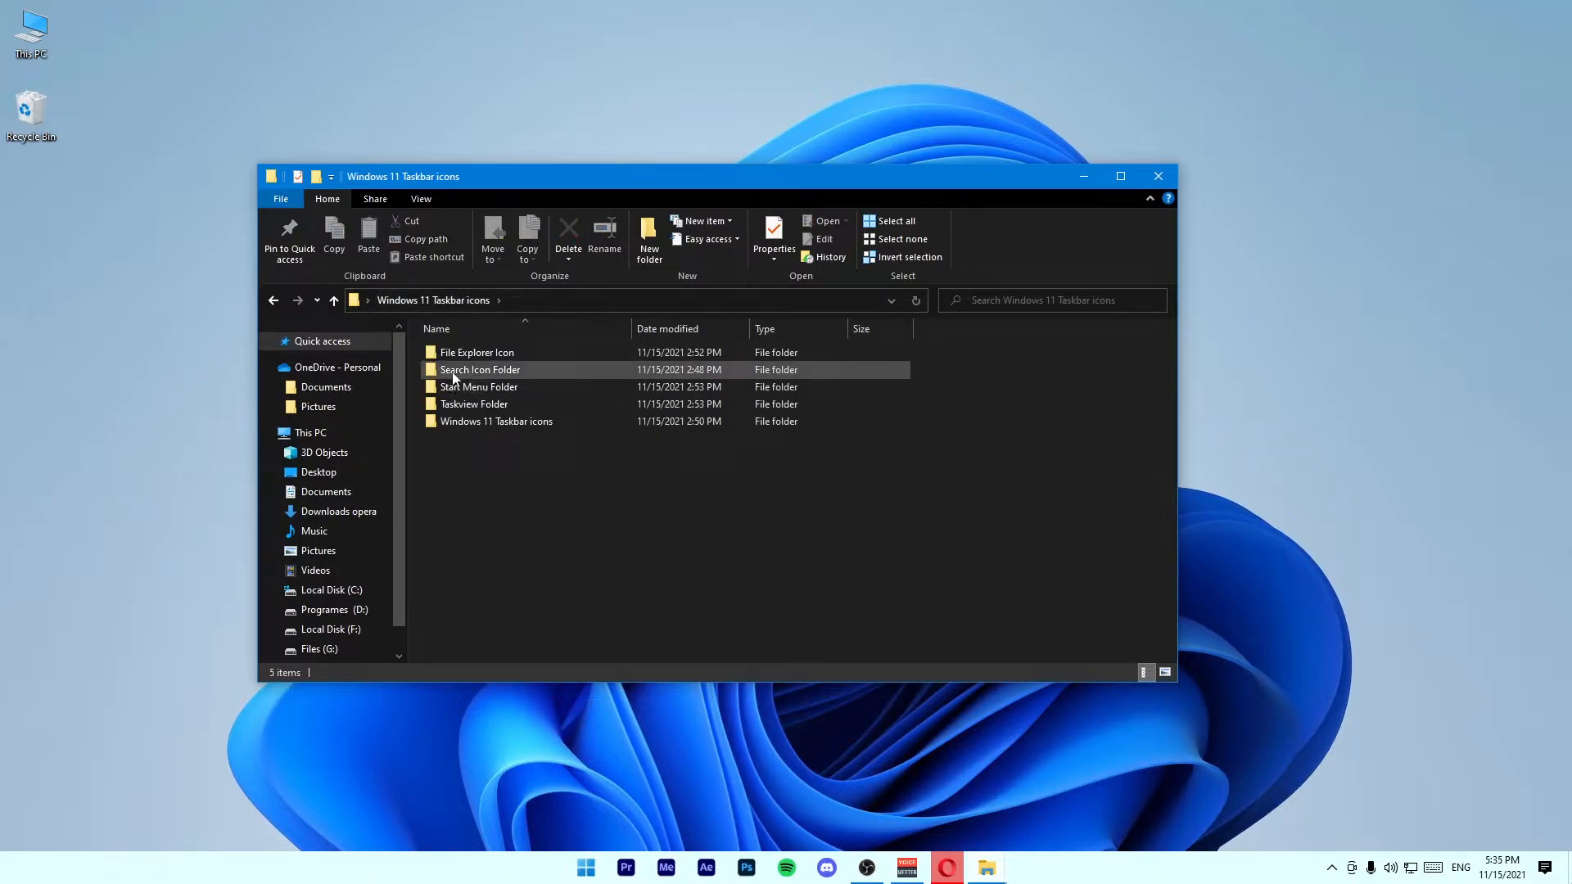
Pin the Search Icon Folder's search shortcut and return to Windows 11 Taskbar icons.
double_click(480, 369)
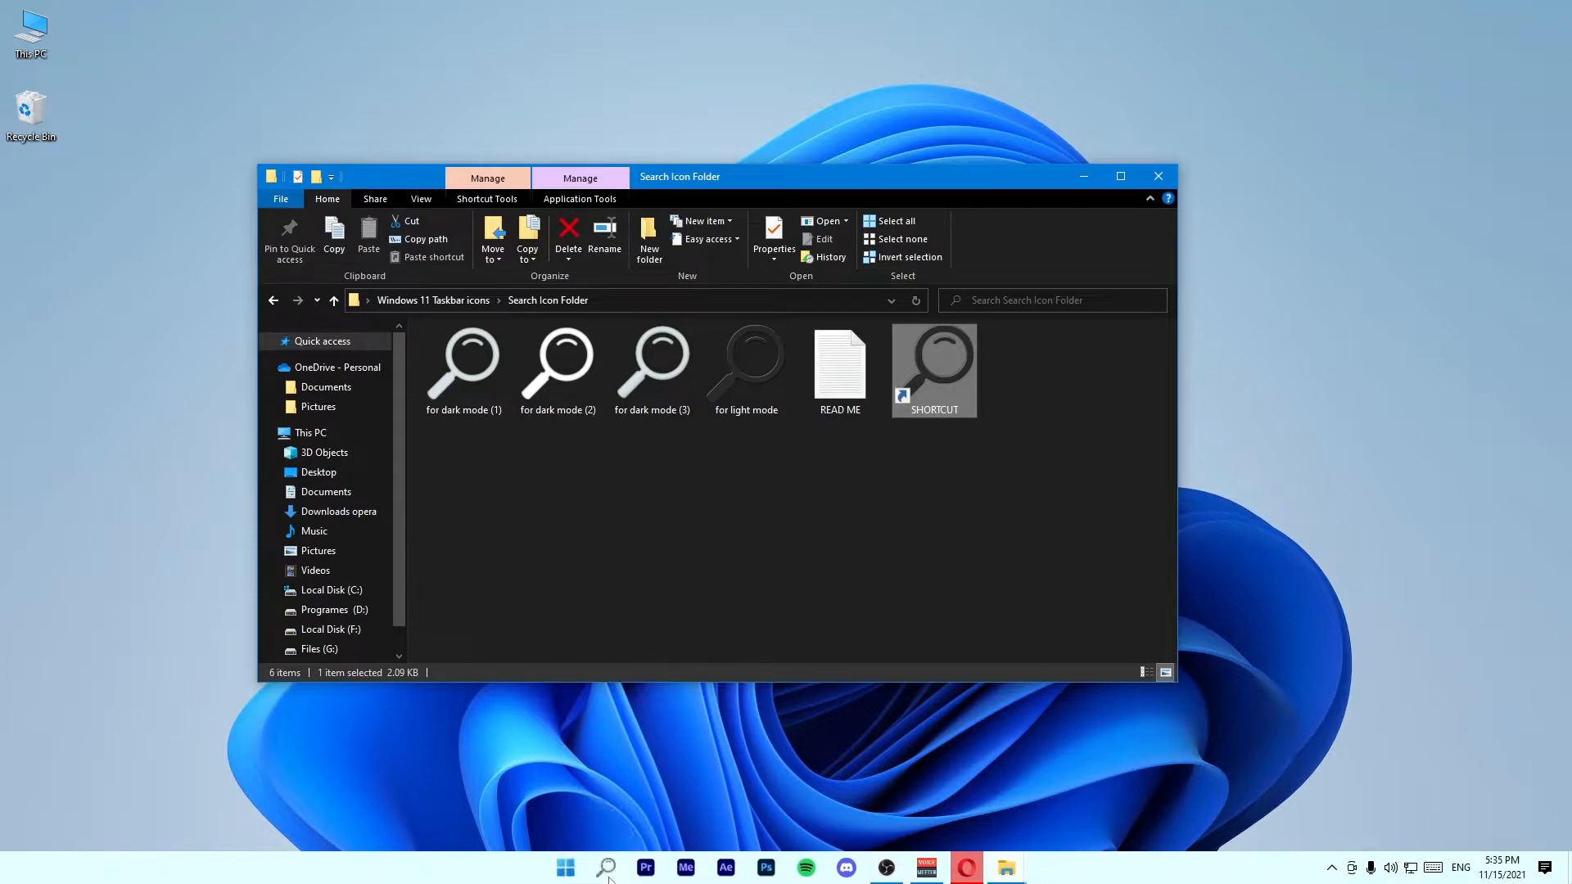
left_click(638, 596)
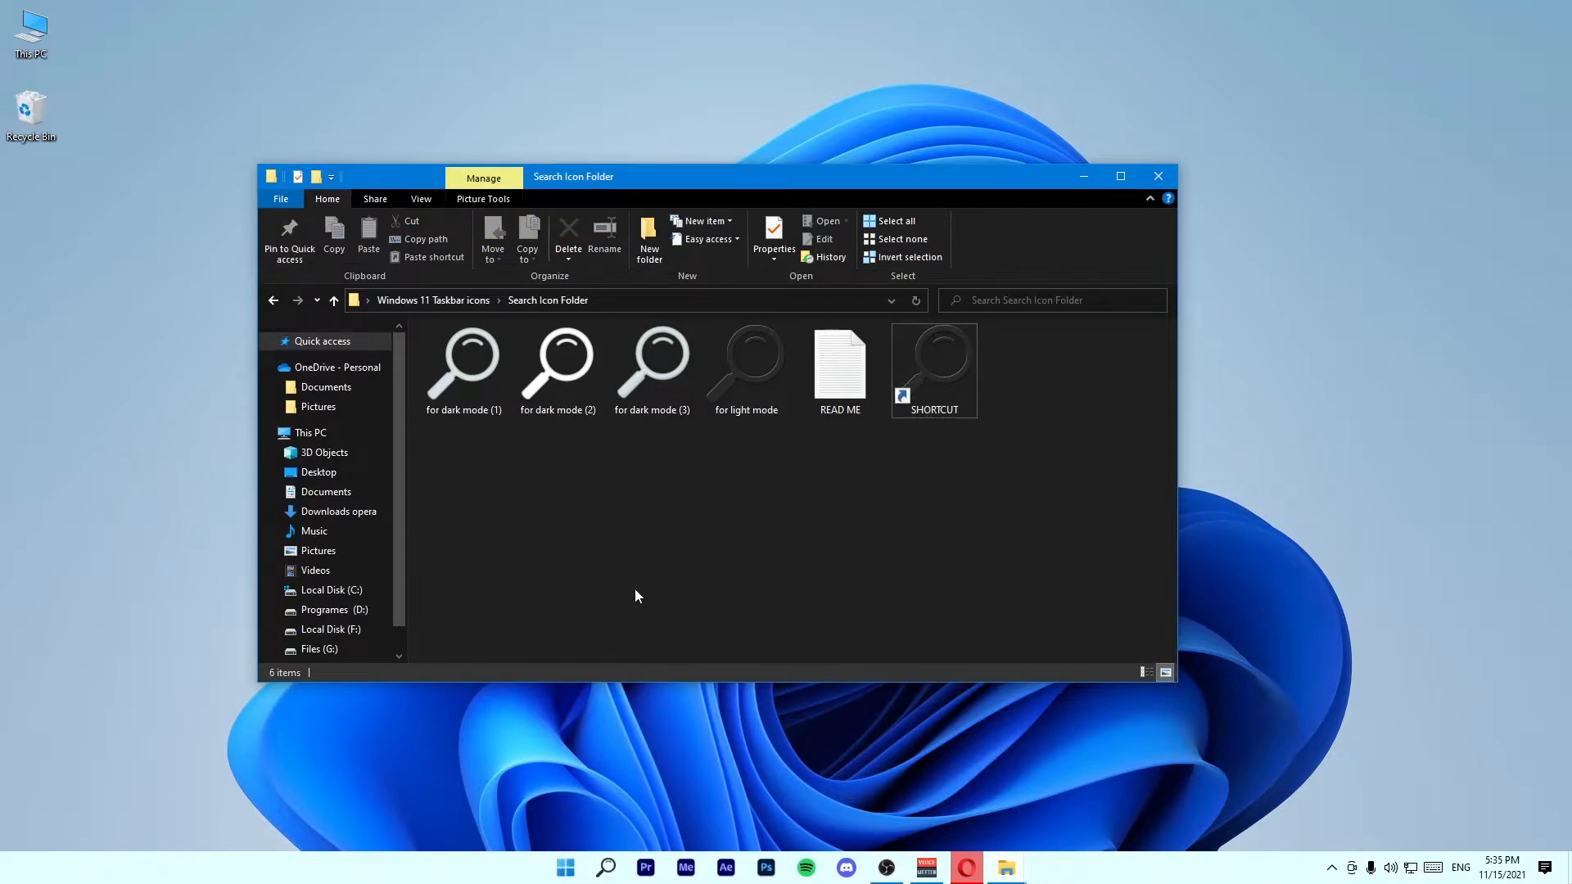
left_click(433, 300)
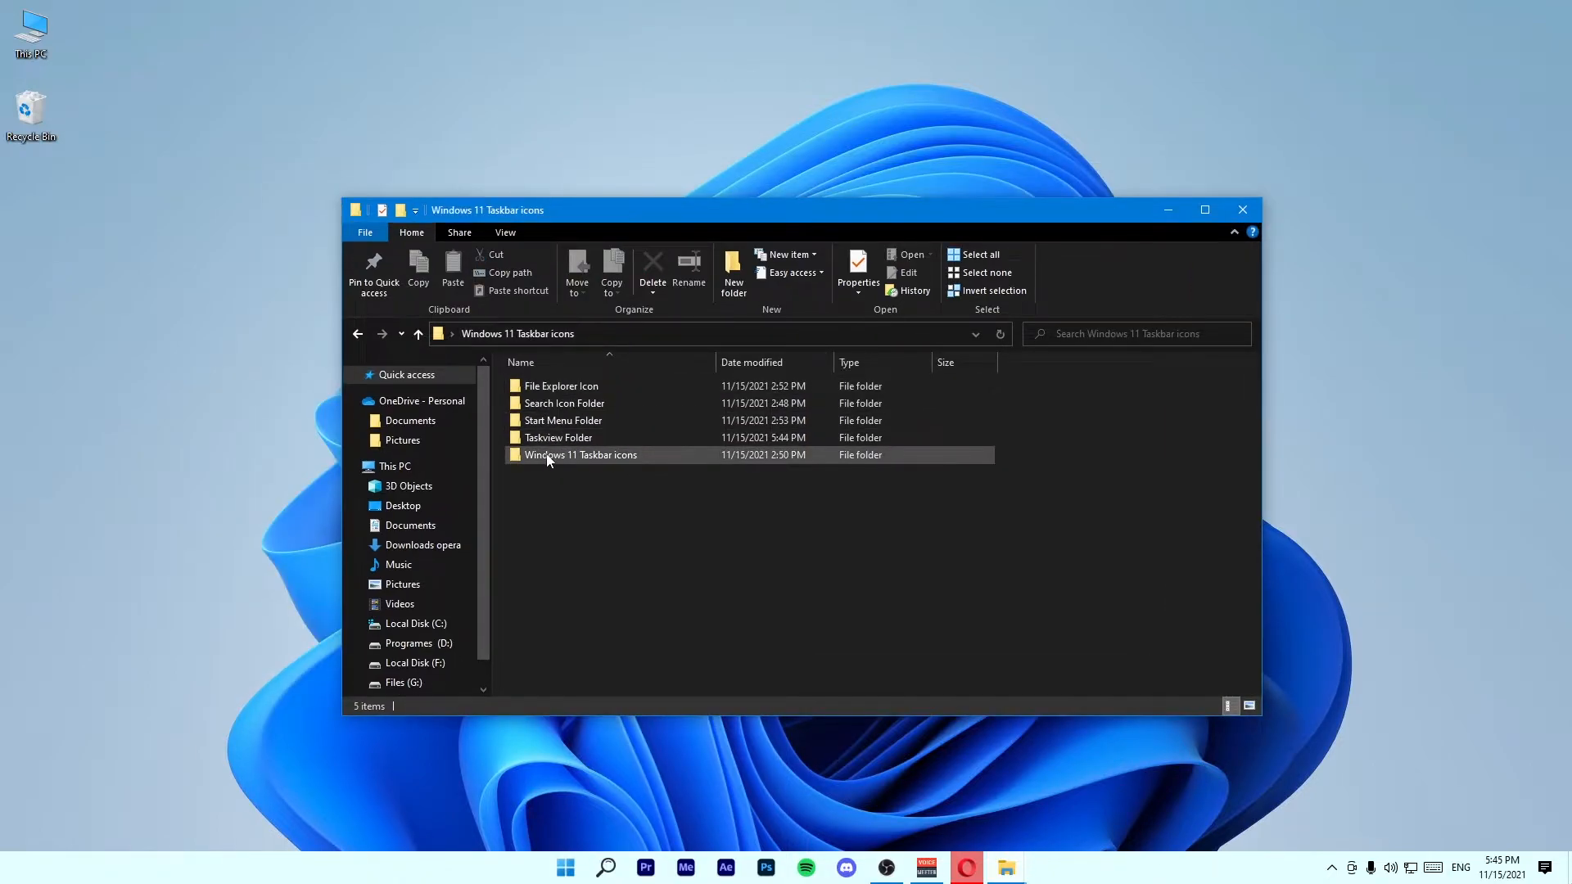
Drag 'task button' from Taskview Folder onto the taskbar, then minimize Explorer.
double_click(556, 437)
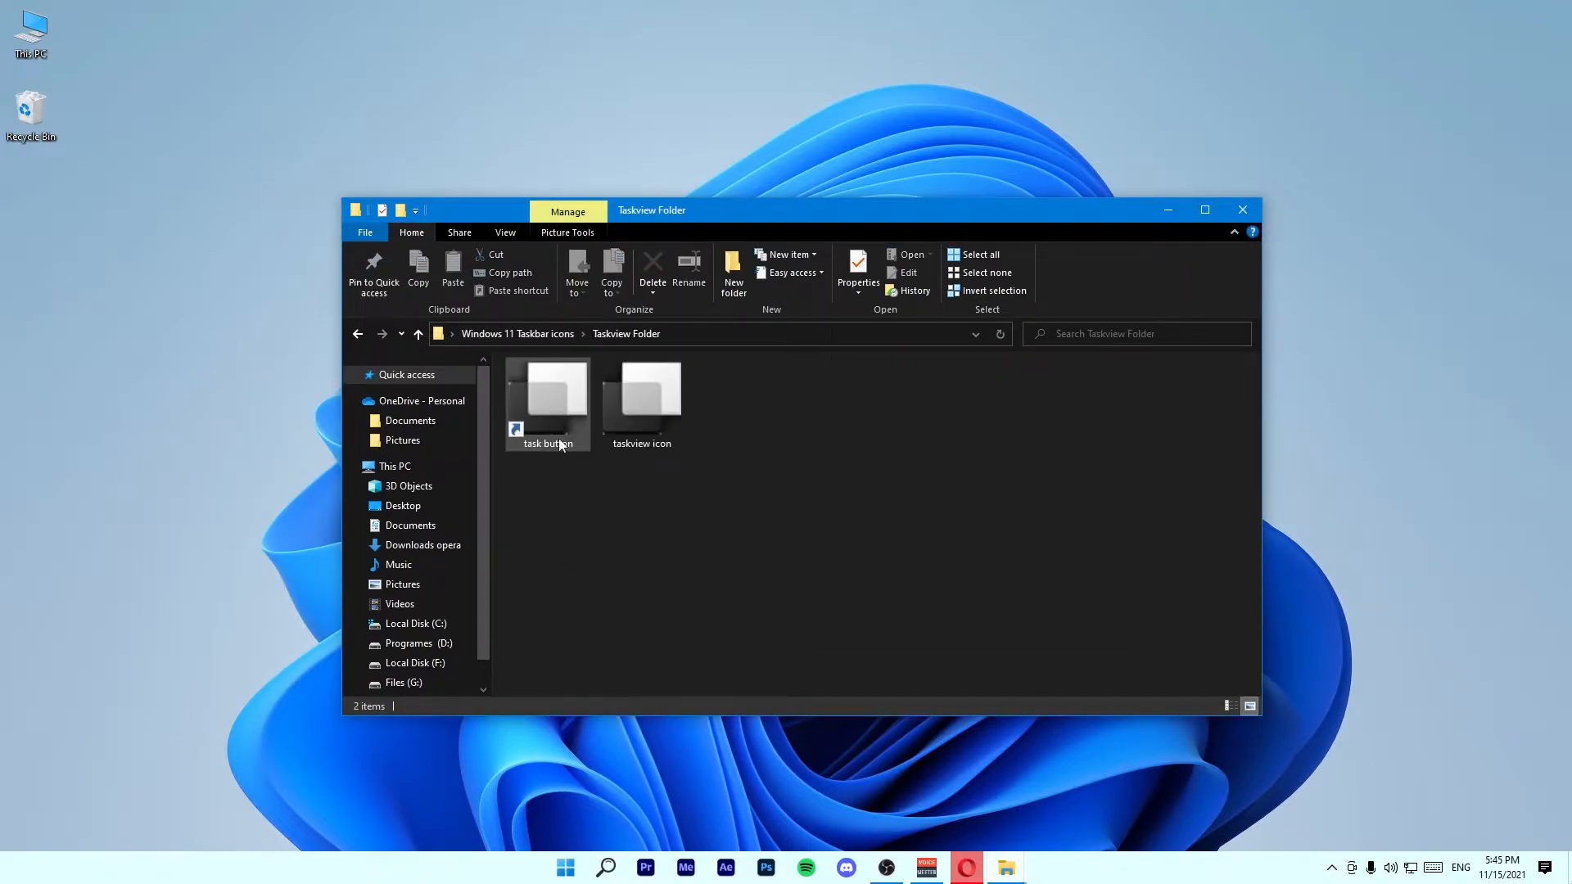
left_click_drag(549, 401, 621, 812)
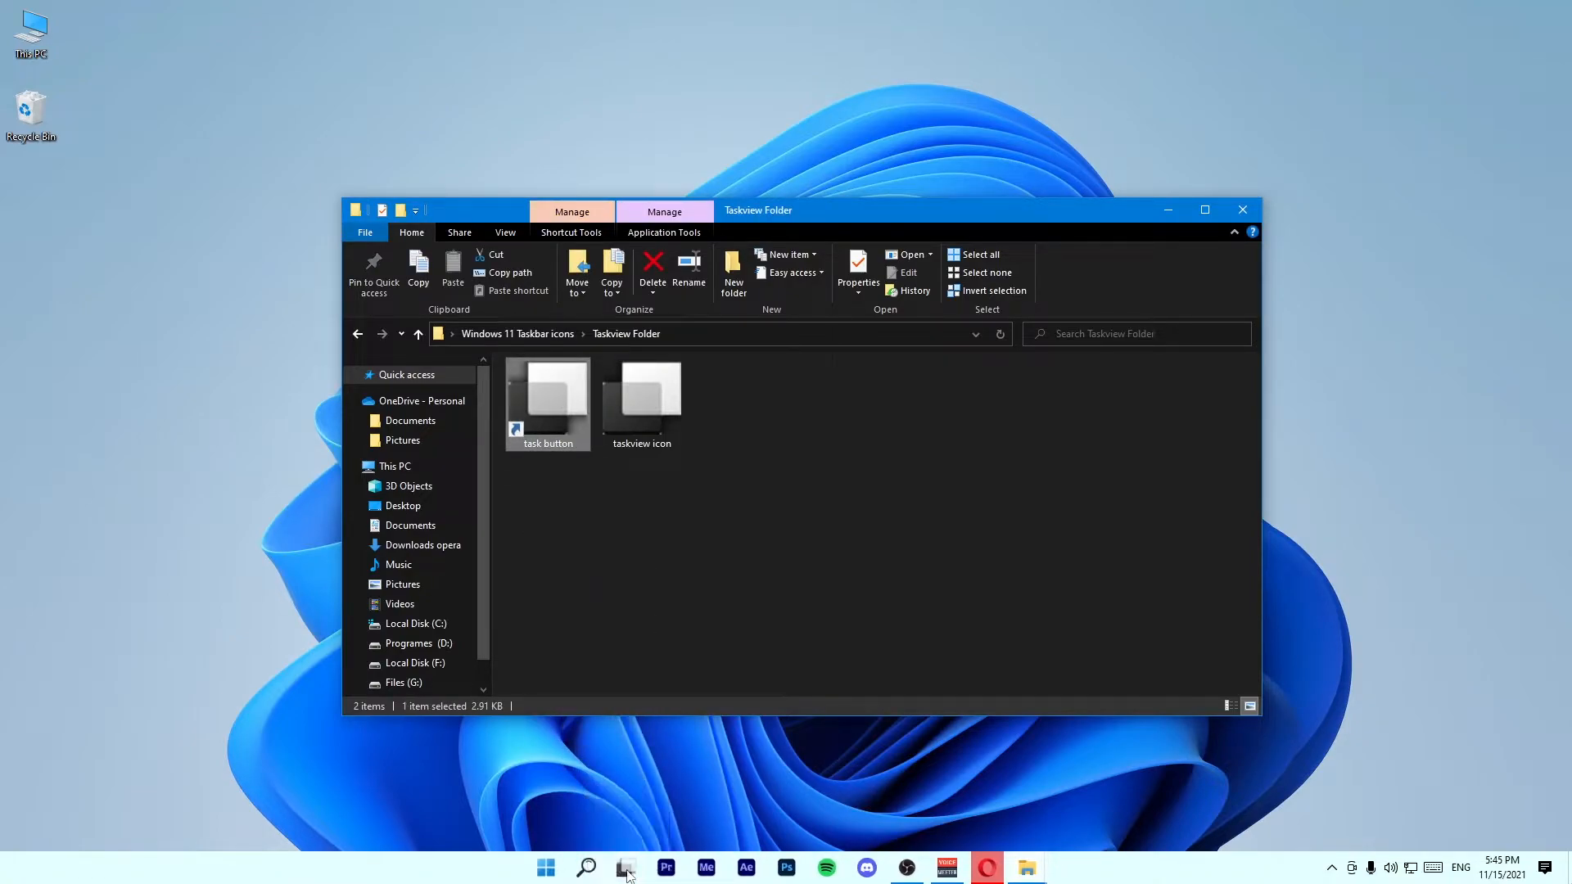
mouse_move(1183, 204)
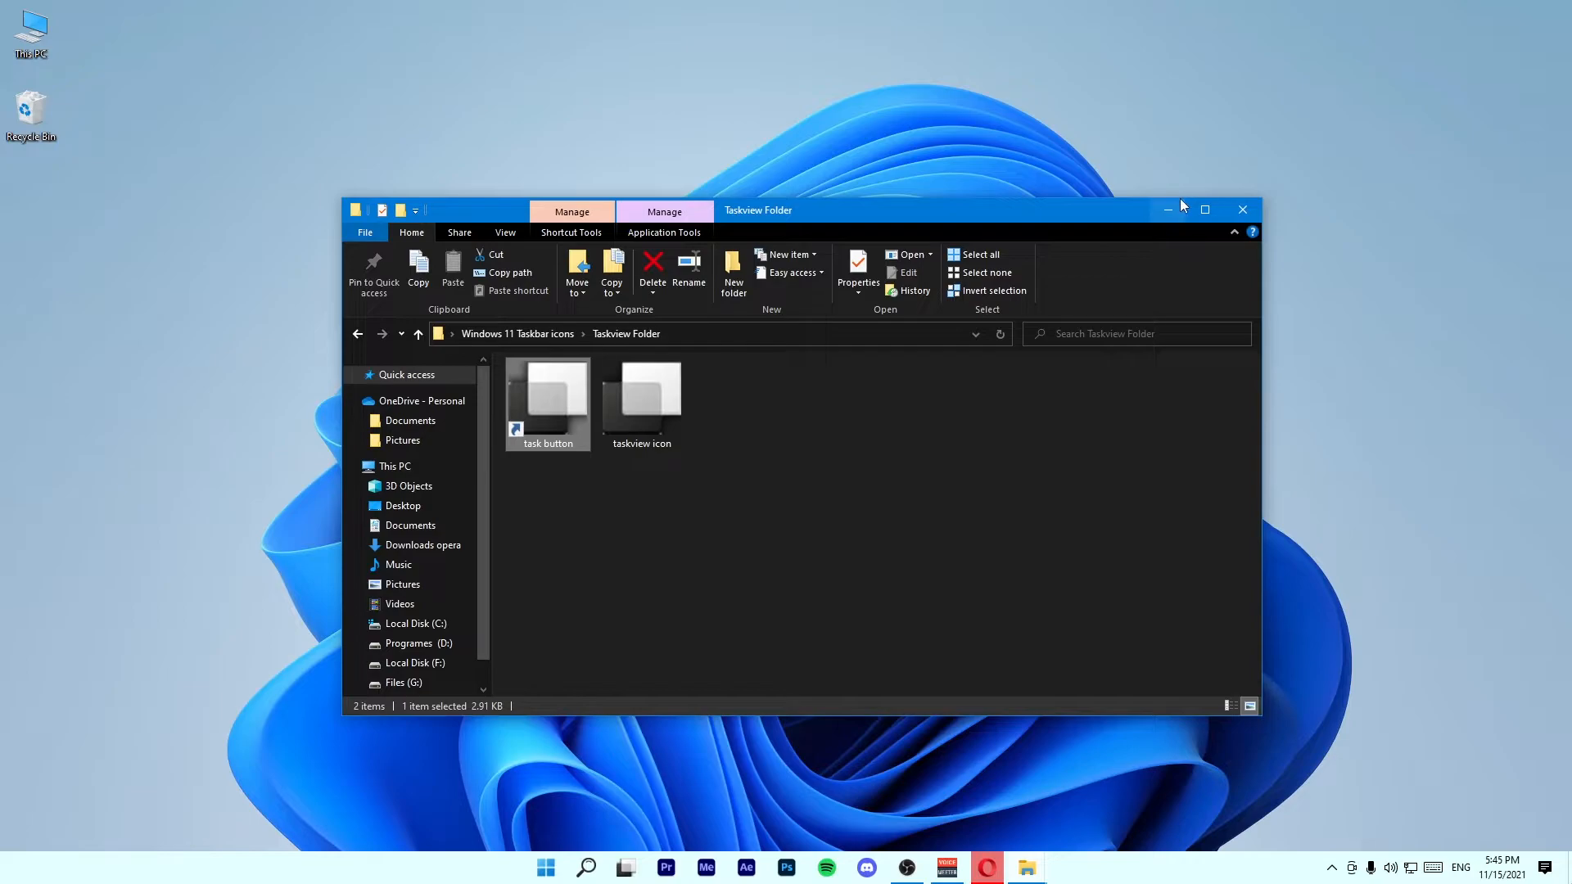
left_click(1242, 209)
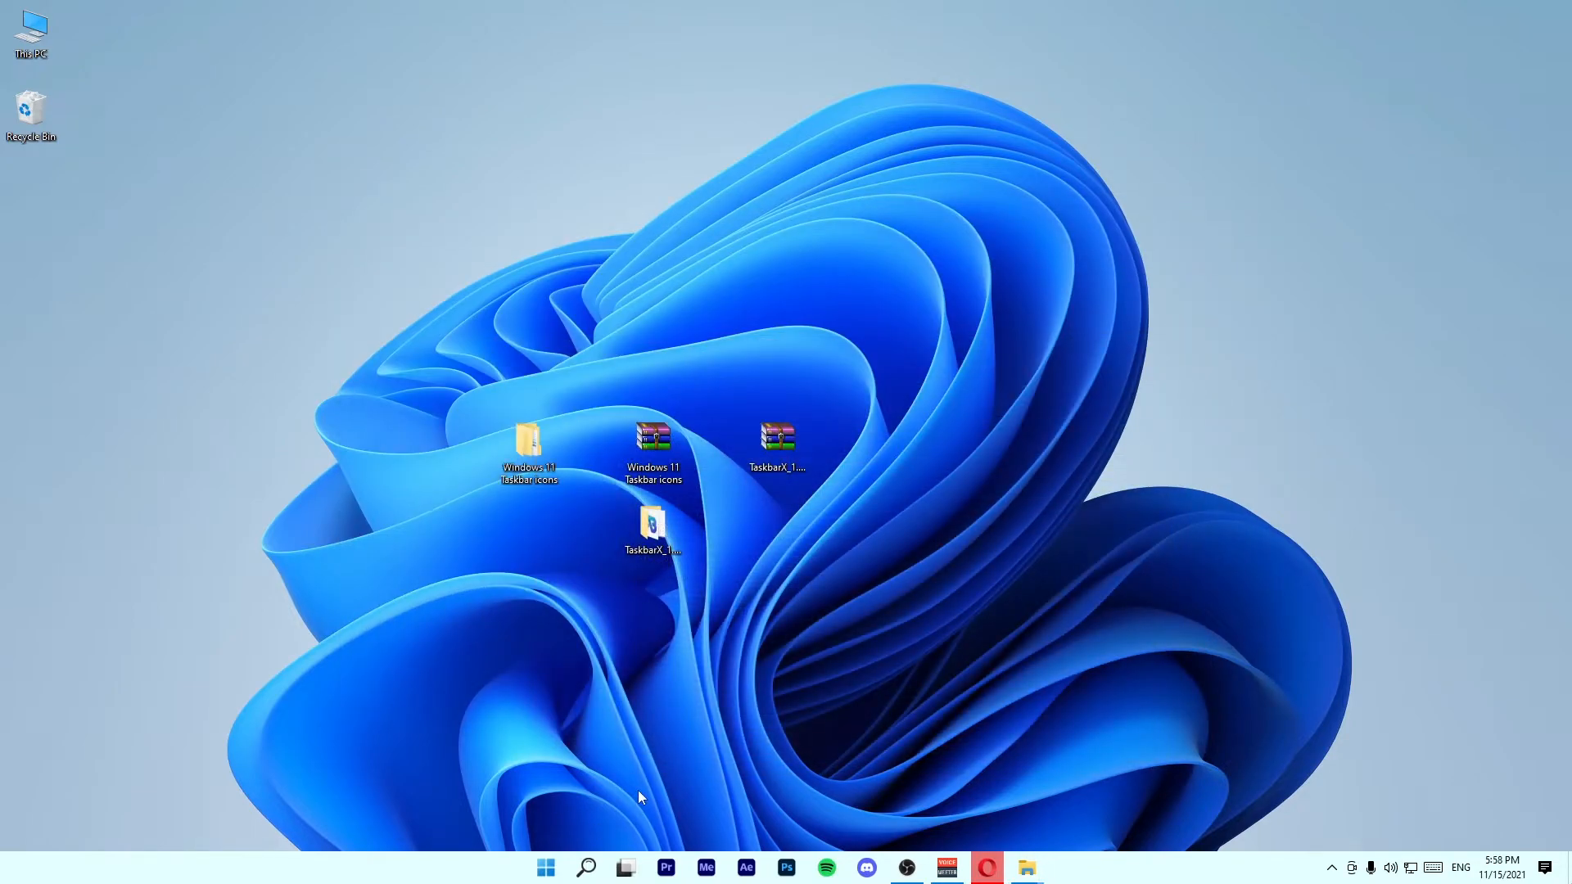
mouse_move(234, 670)
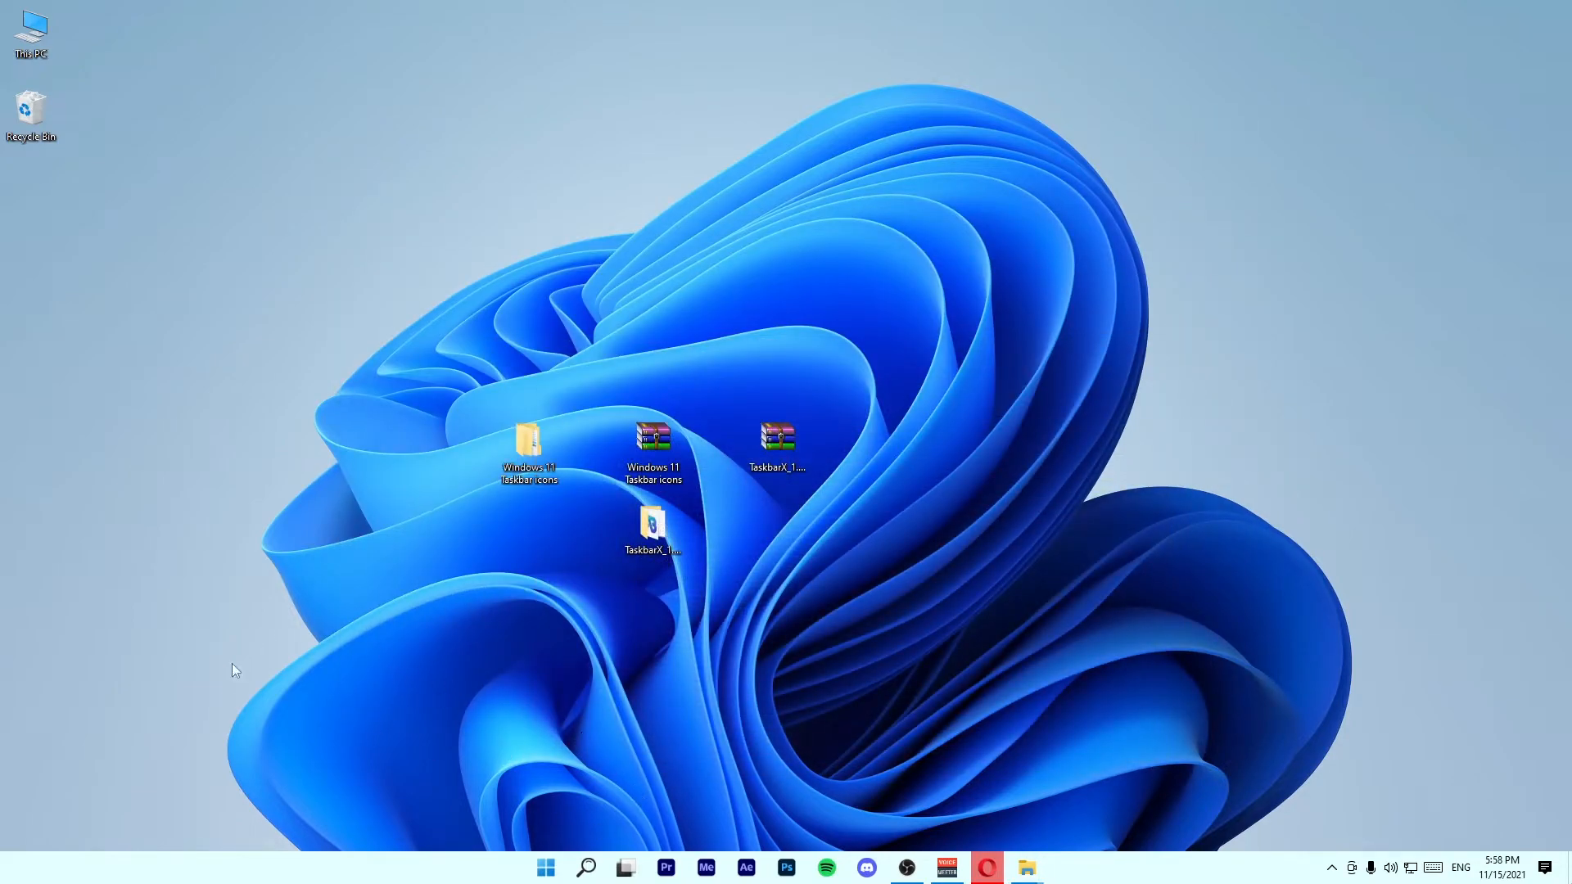
Open Personalize from the desktop and set the Windows colour mode to Light.
right_click(237, 670)
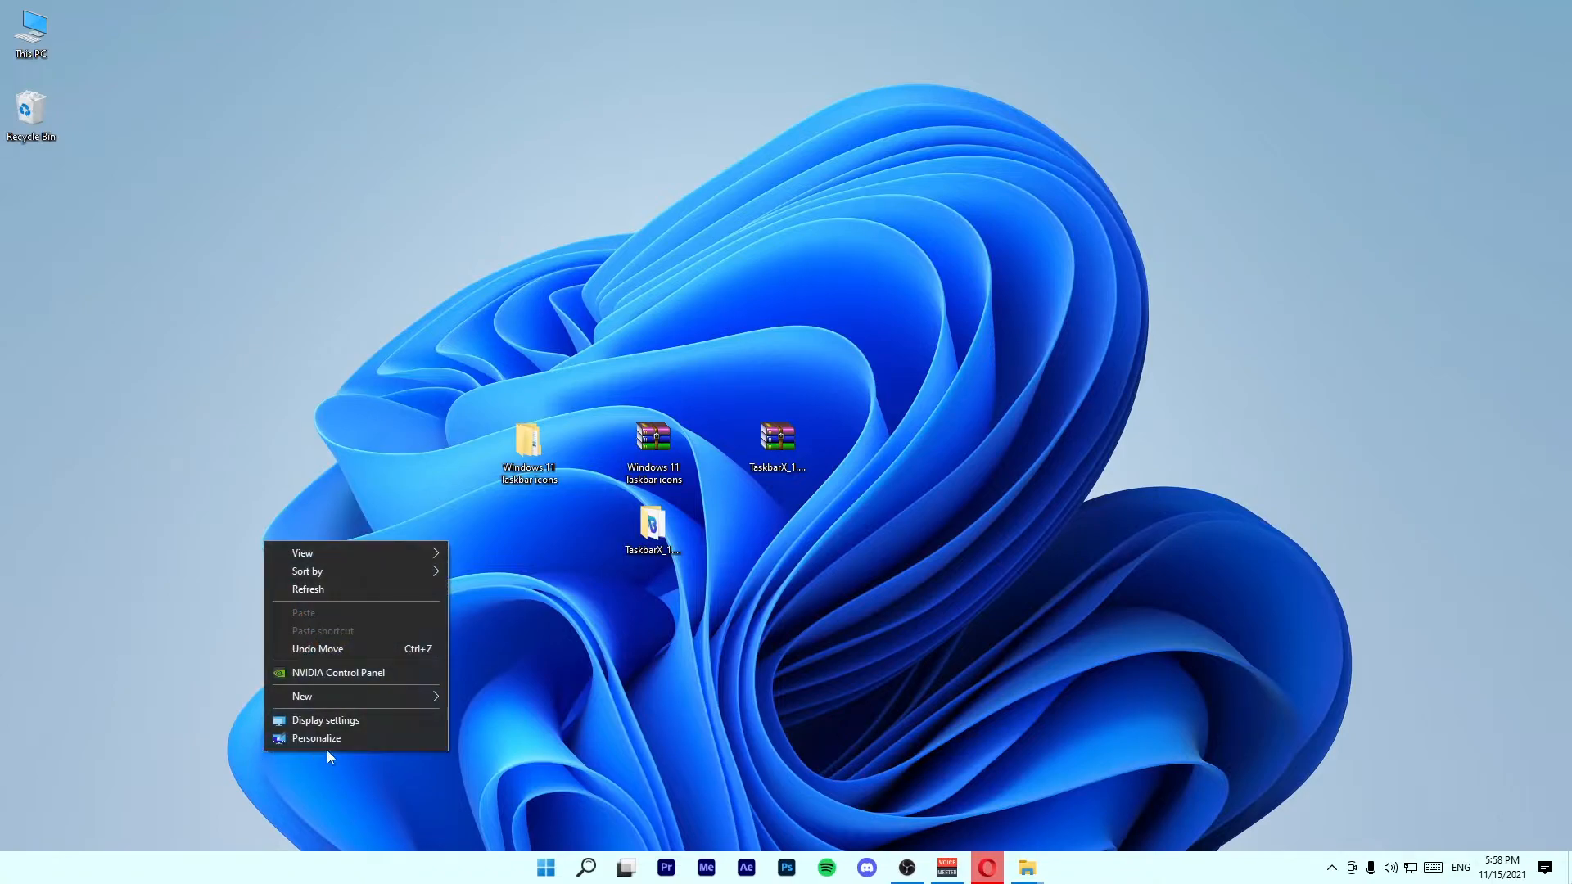
left_click(316, 739)
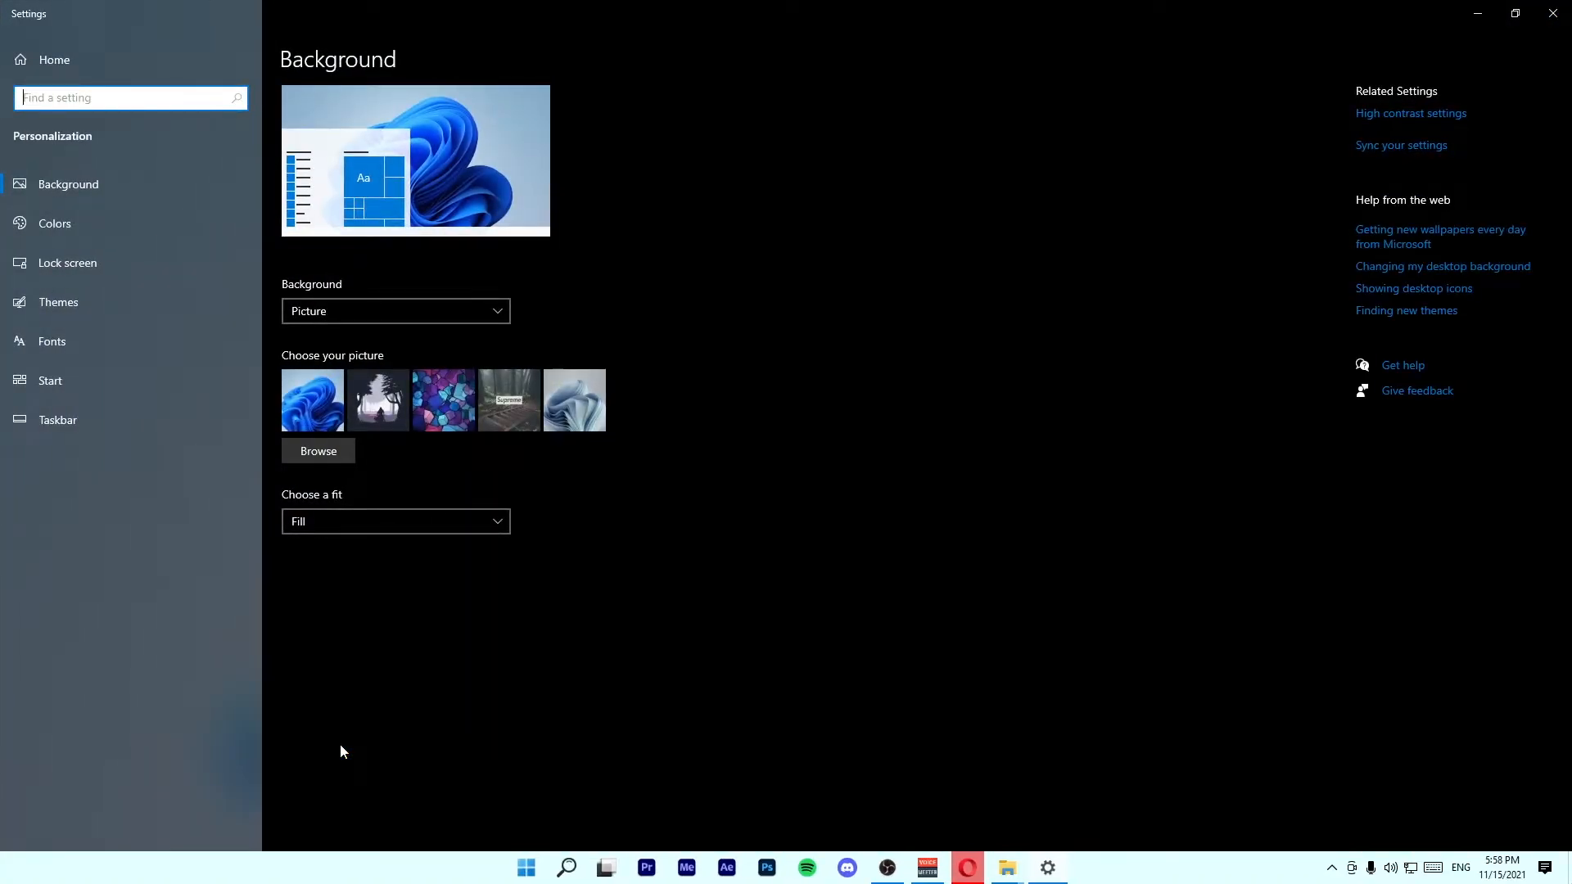
left_click(54, 223)
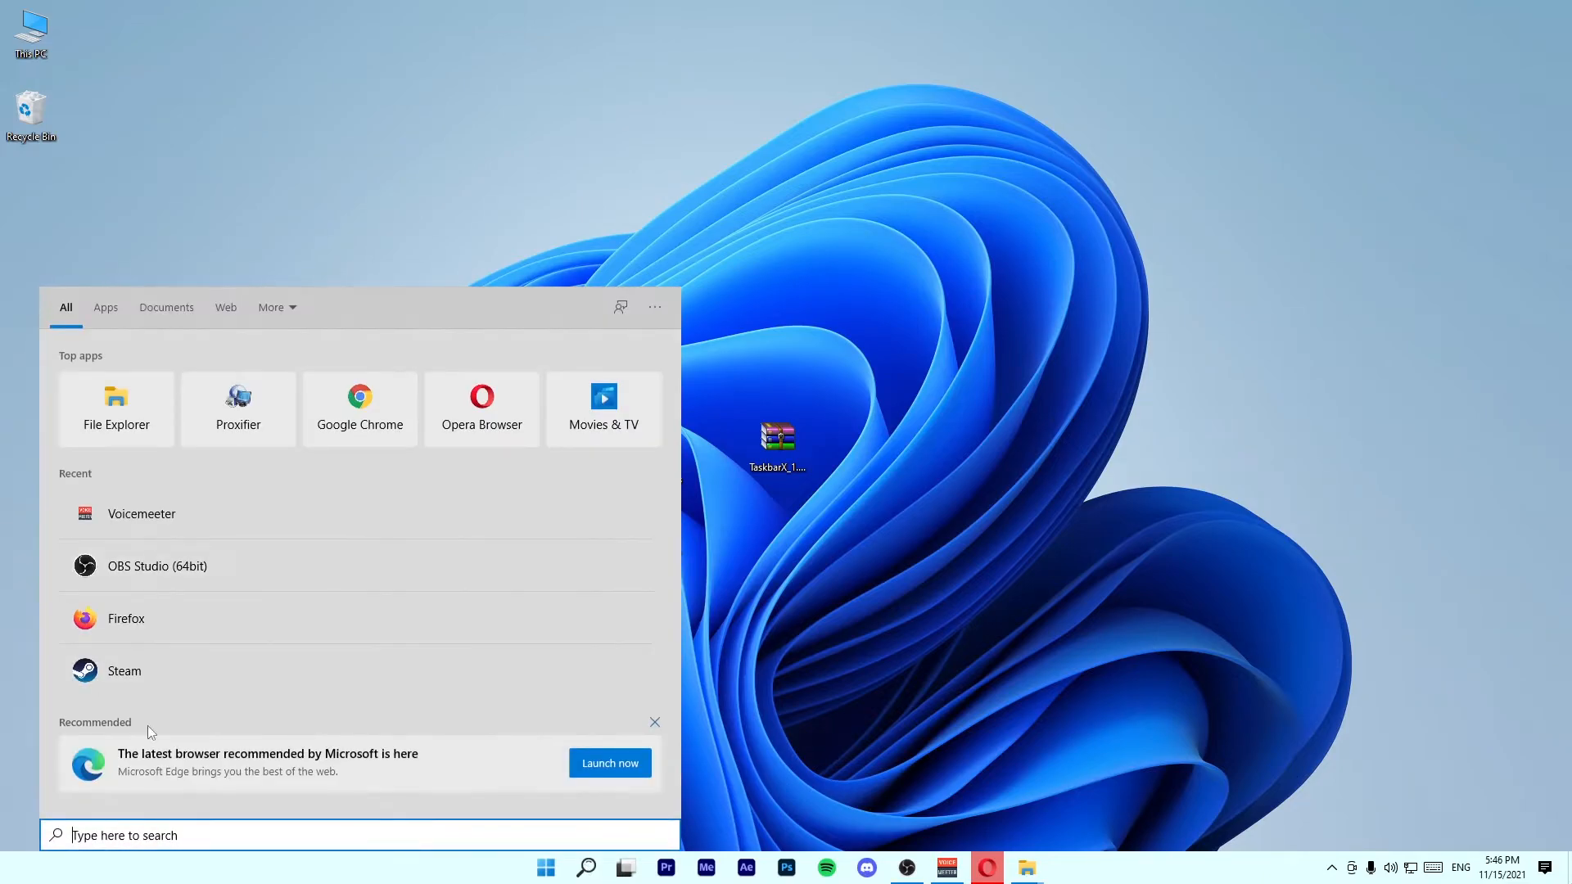
Close search, then run TaskbarX Configurator from TaskbarX_1.7.3.0_x64 past its security warning.
left_click(627, 867)
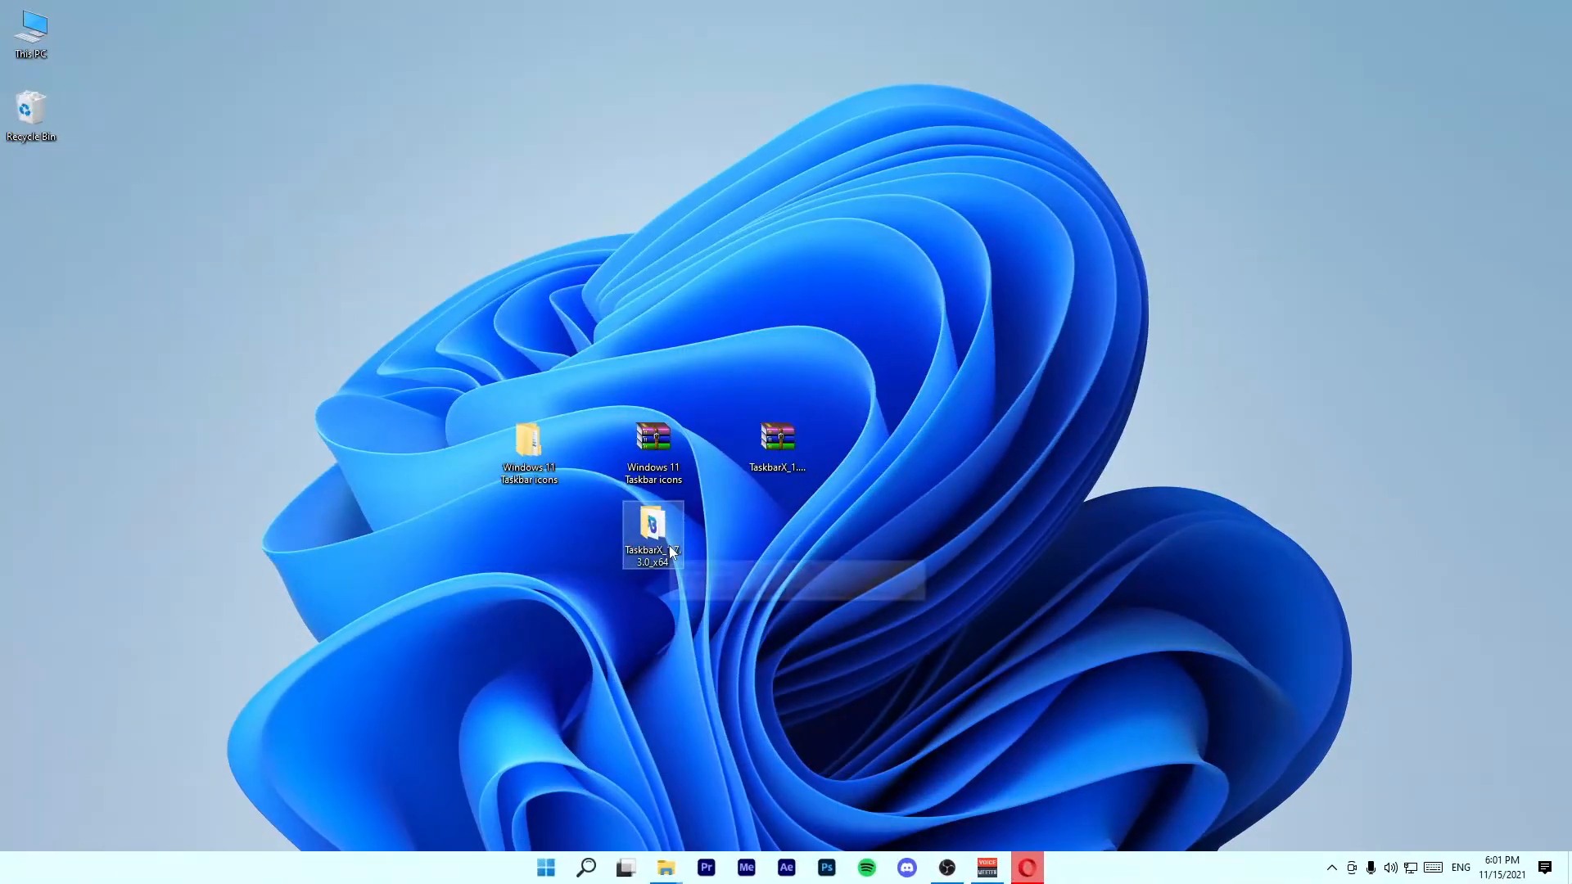
double_click(650, 533)
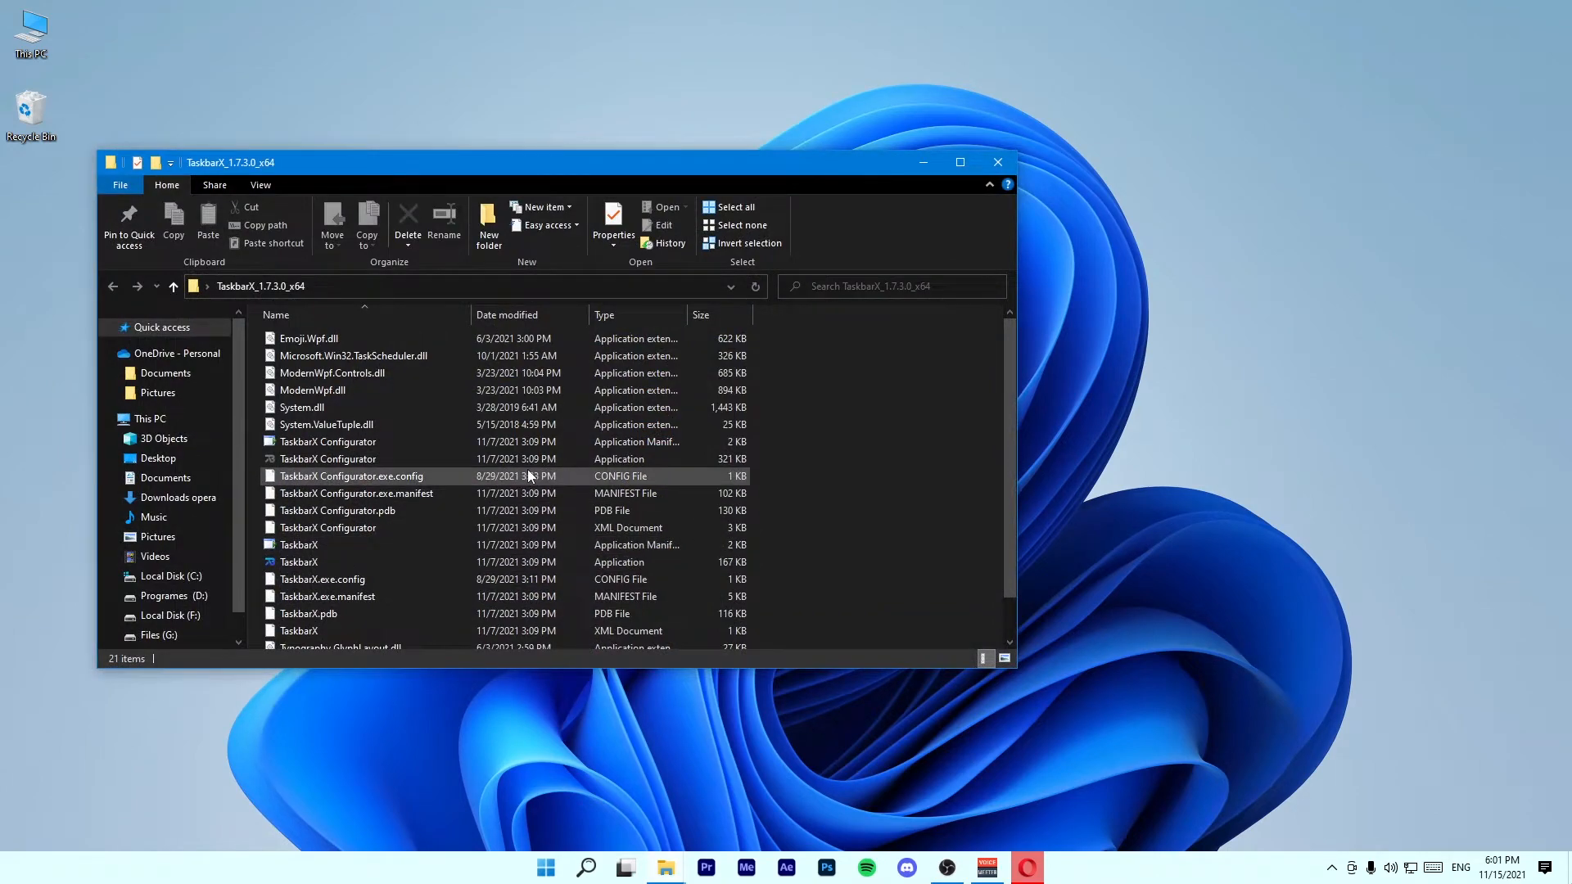
double_click(327, 458)
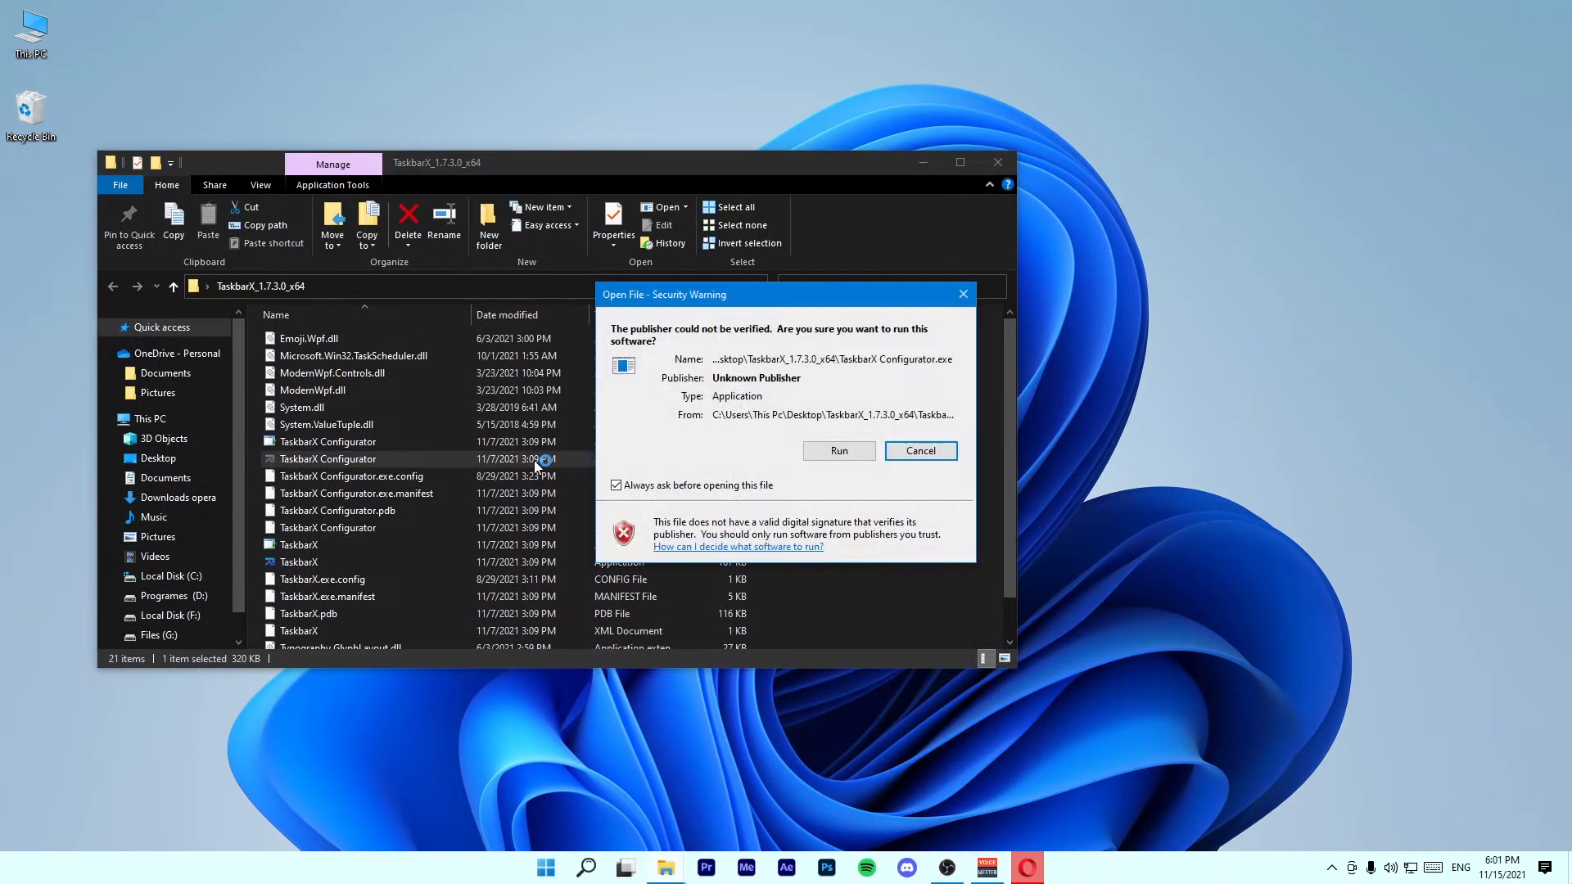
left_click(838, 450)
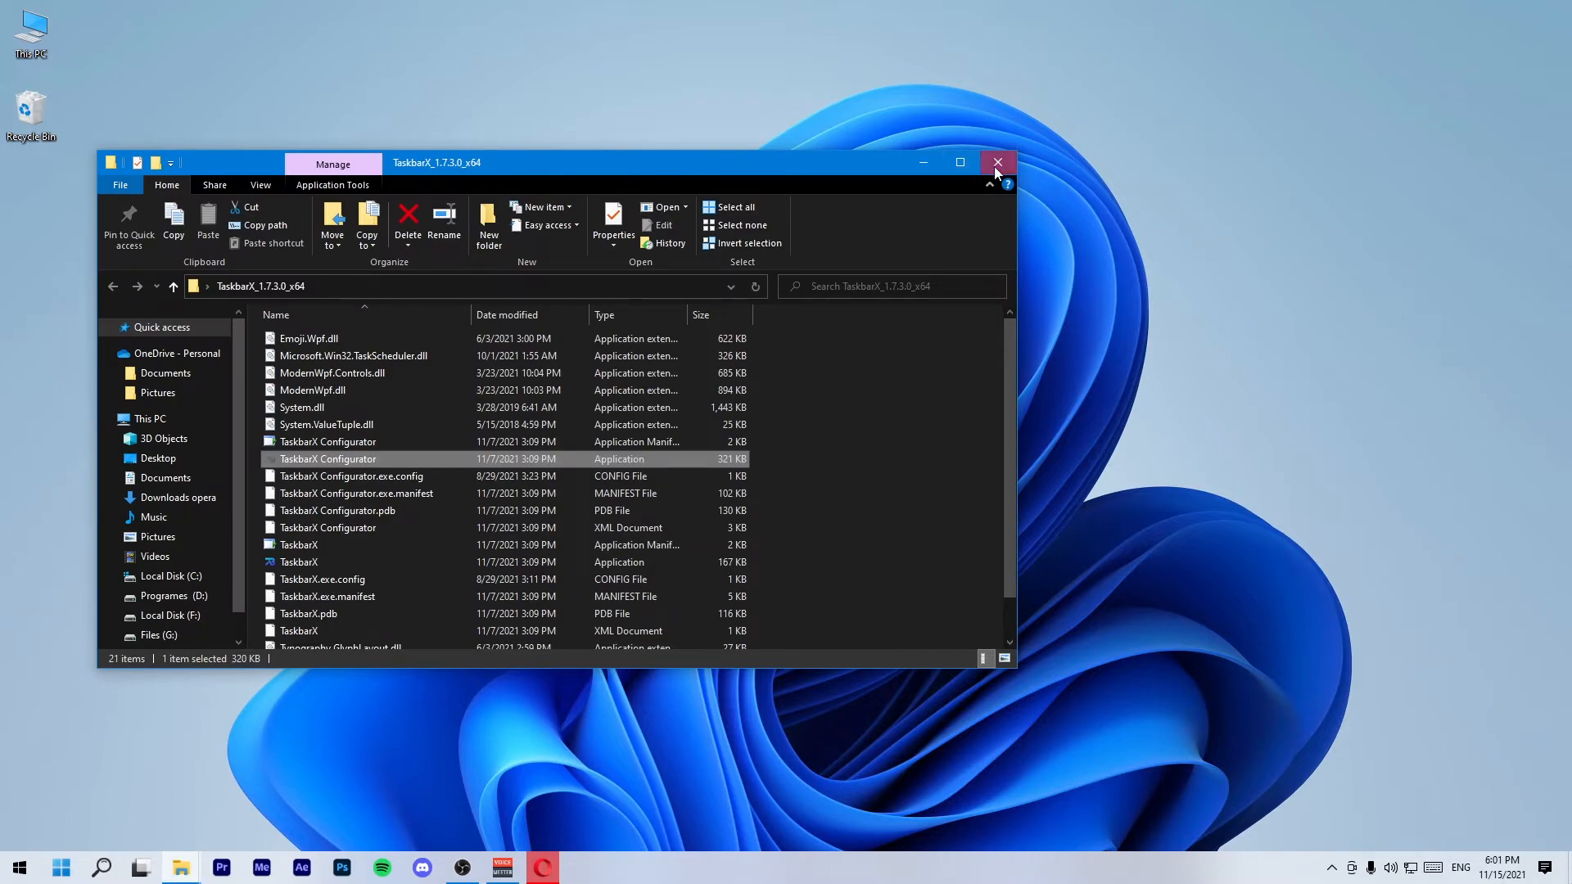
Close the TaskbarX folder window and unpin the custom Task View shortcut.
left_click(997, 162)
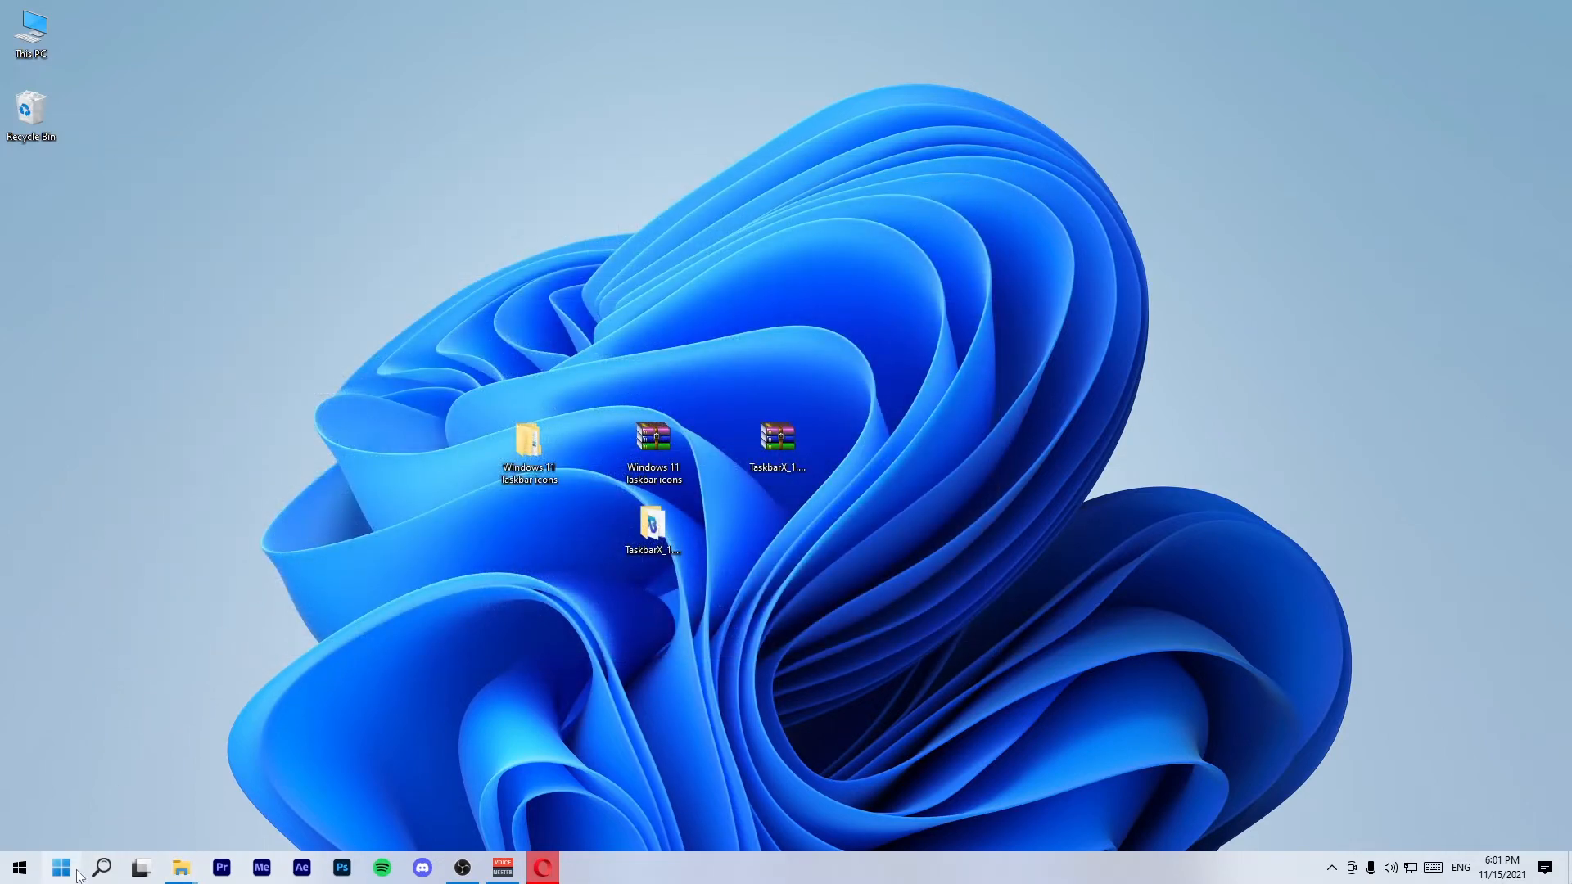
mouse_move(58, 876)
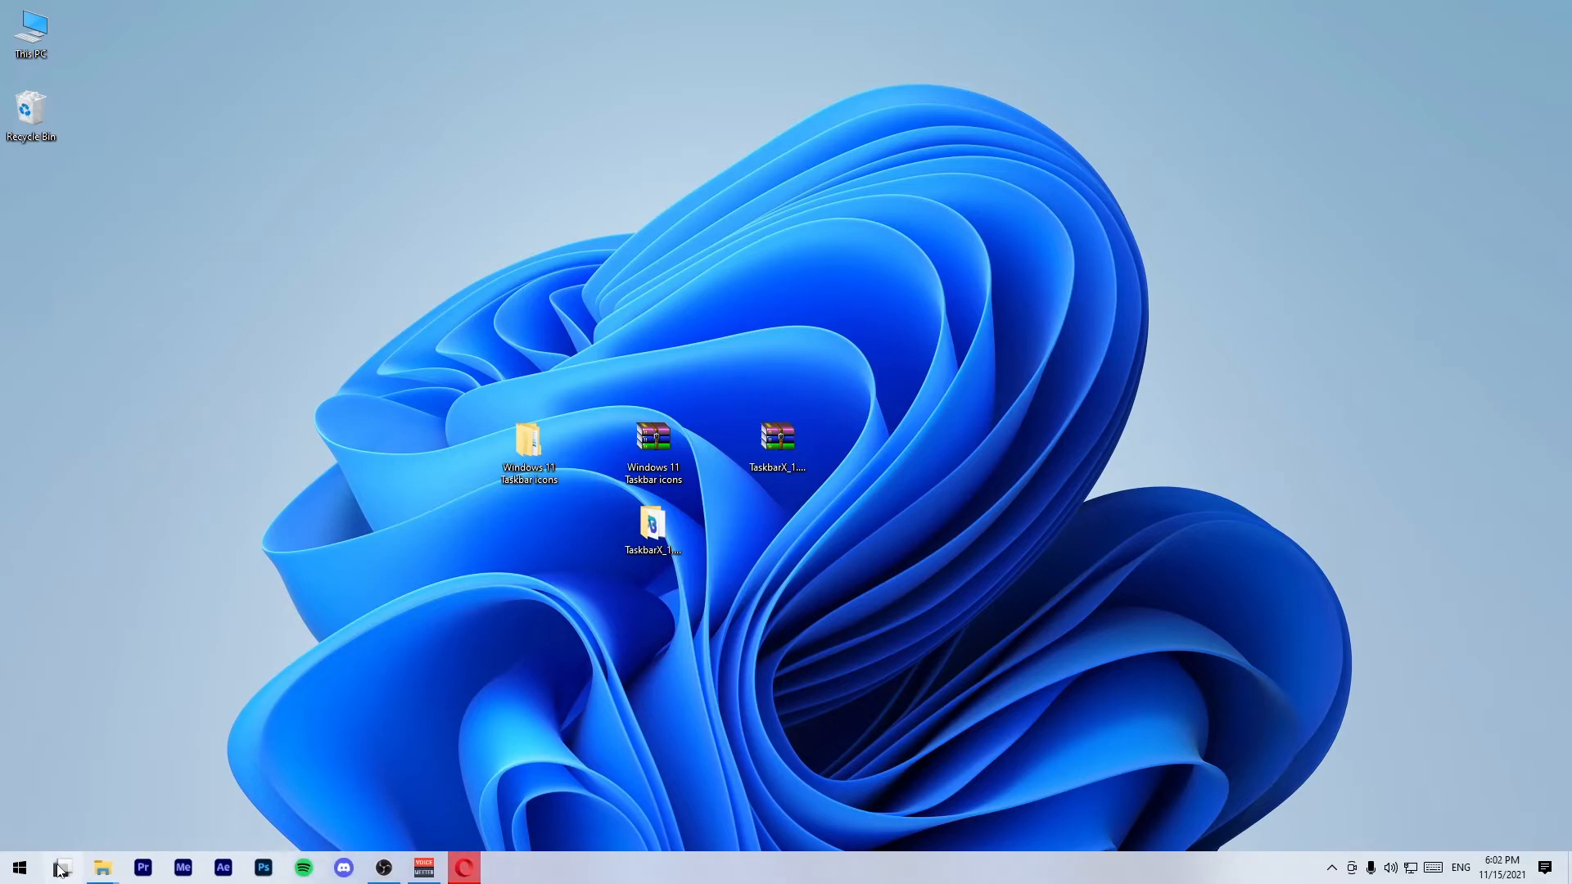
left_click(649, 535)
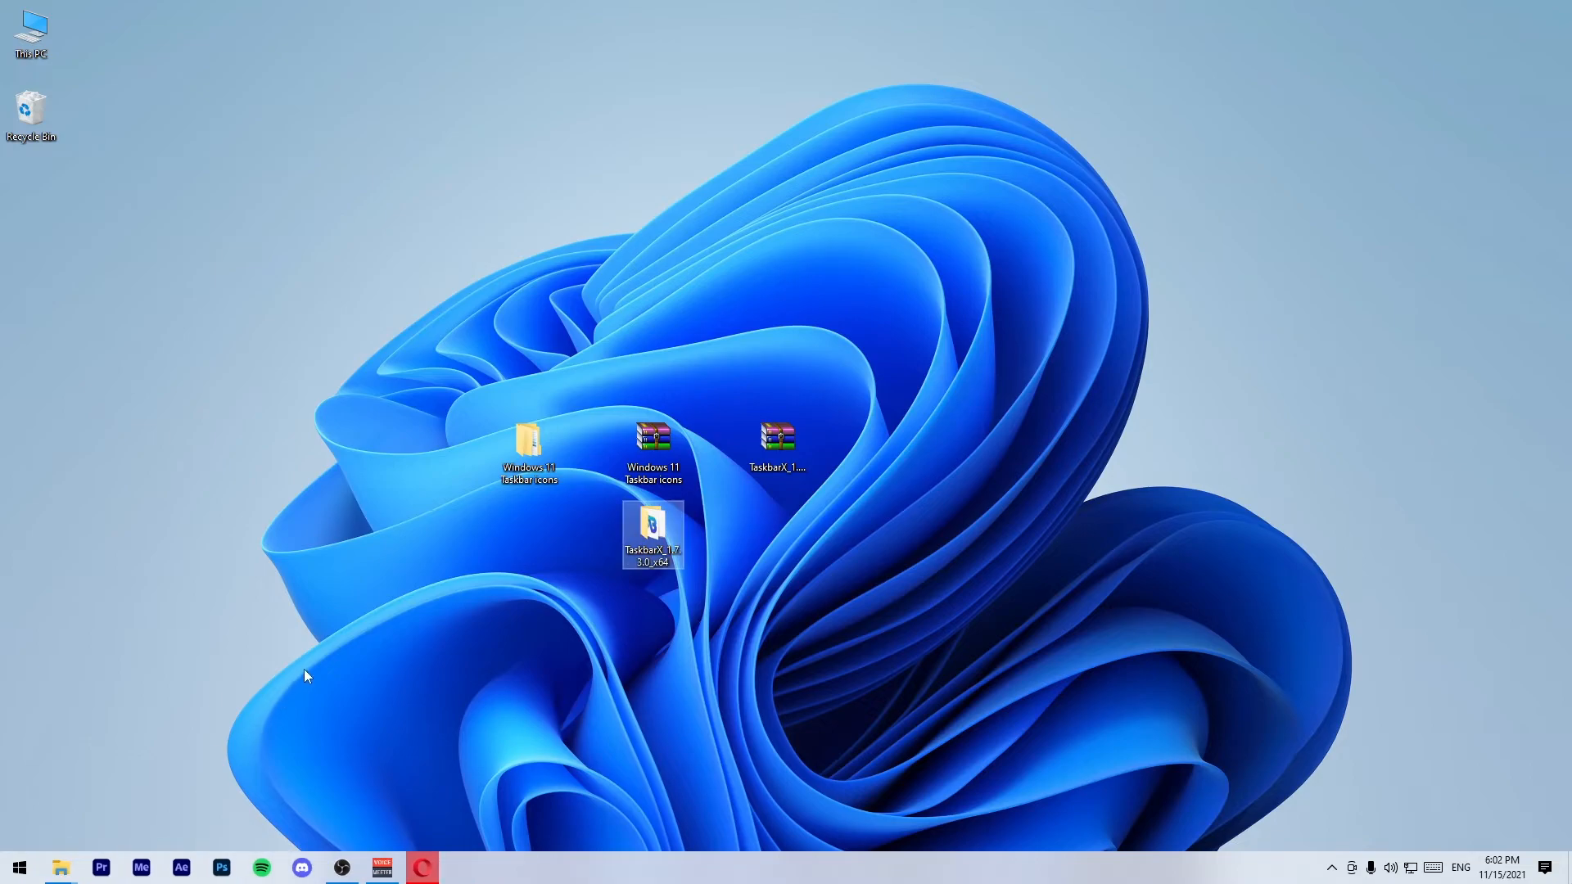